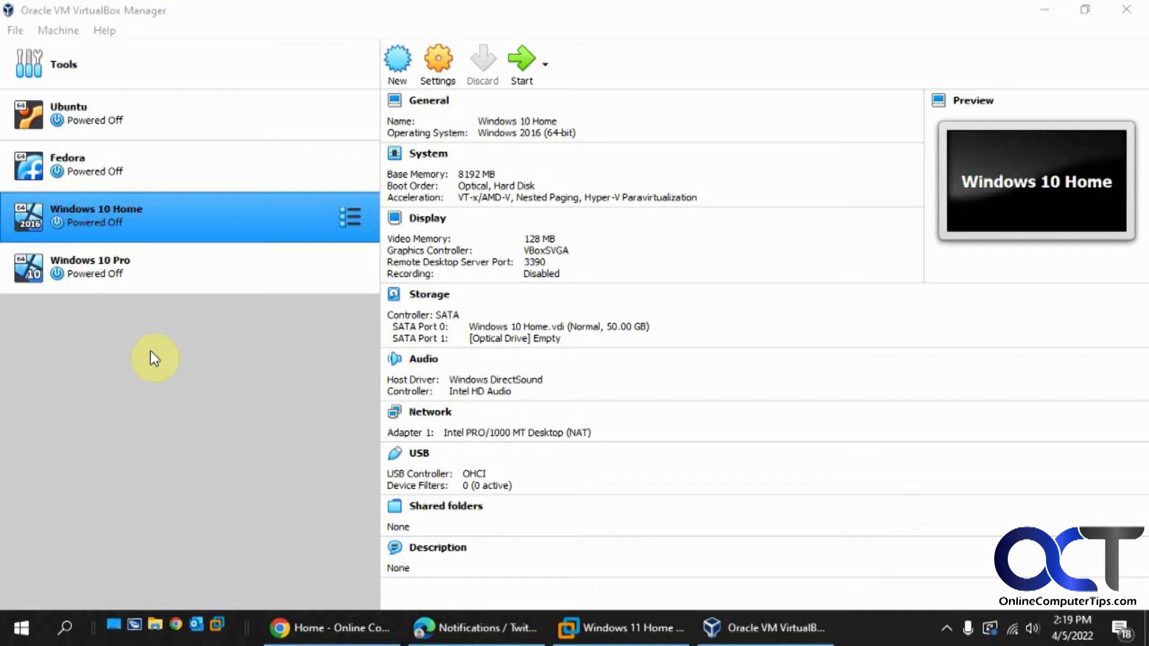
mouse_move(208, 372)
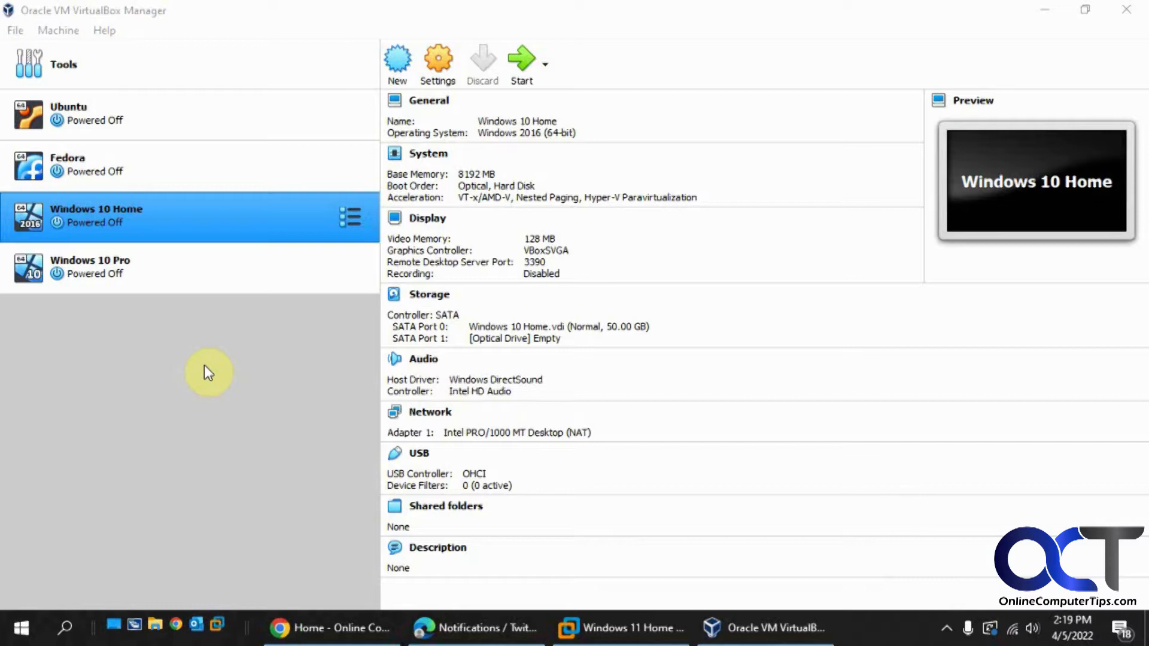
mouse_move(251, 359)
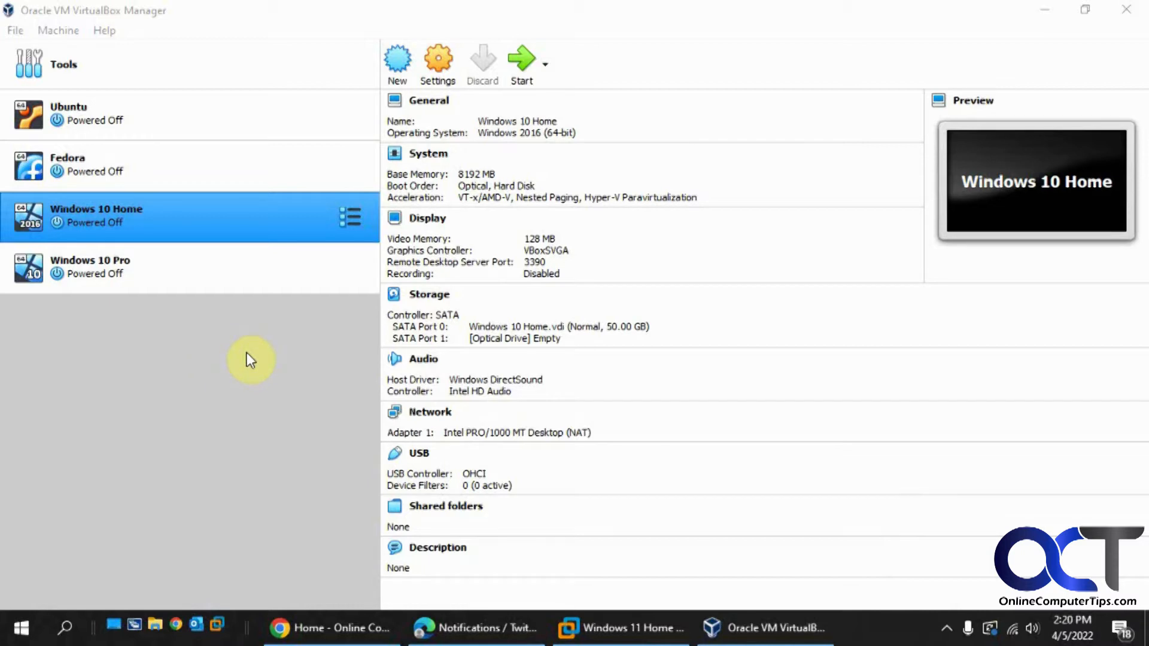
mouse_move(242, 326)
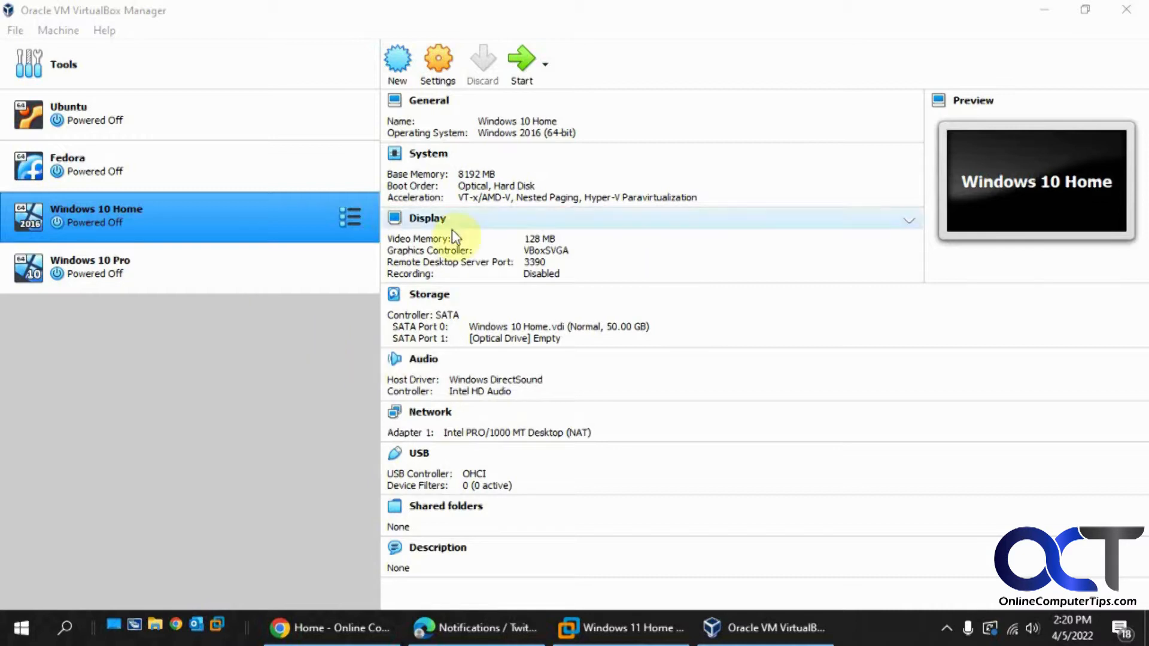
mouse_move(229, 351)
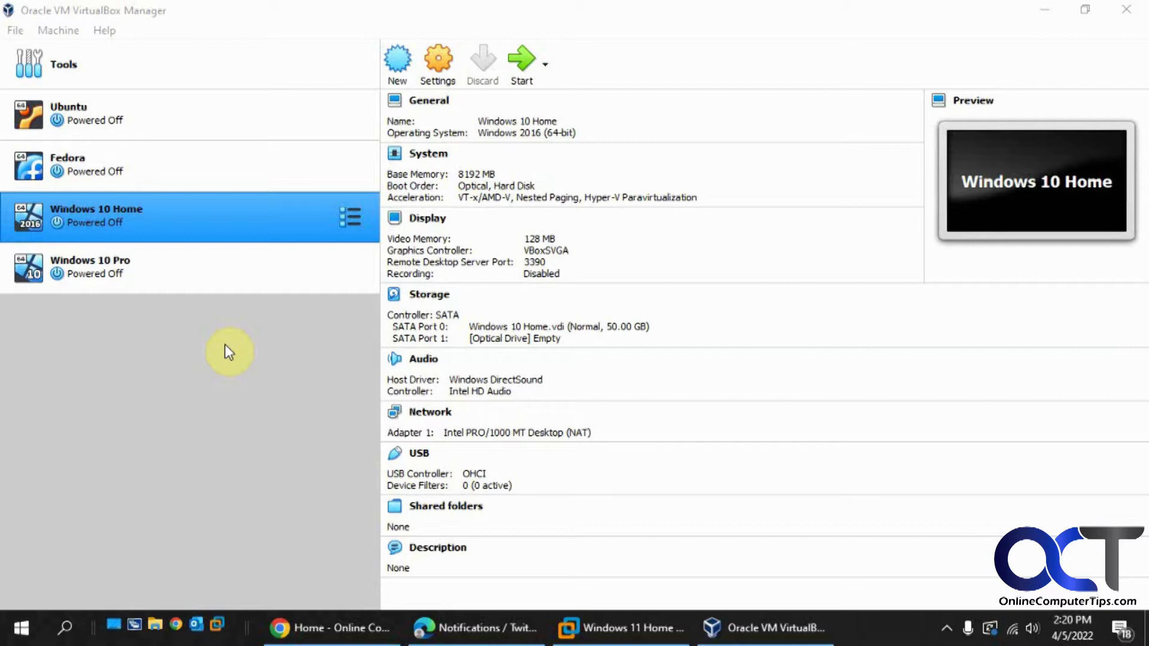
mouse_move(425, 321)
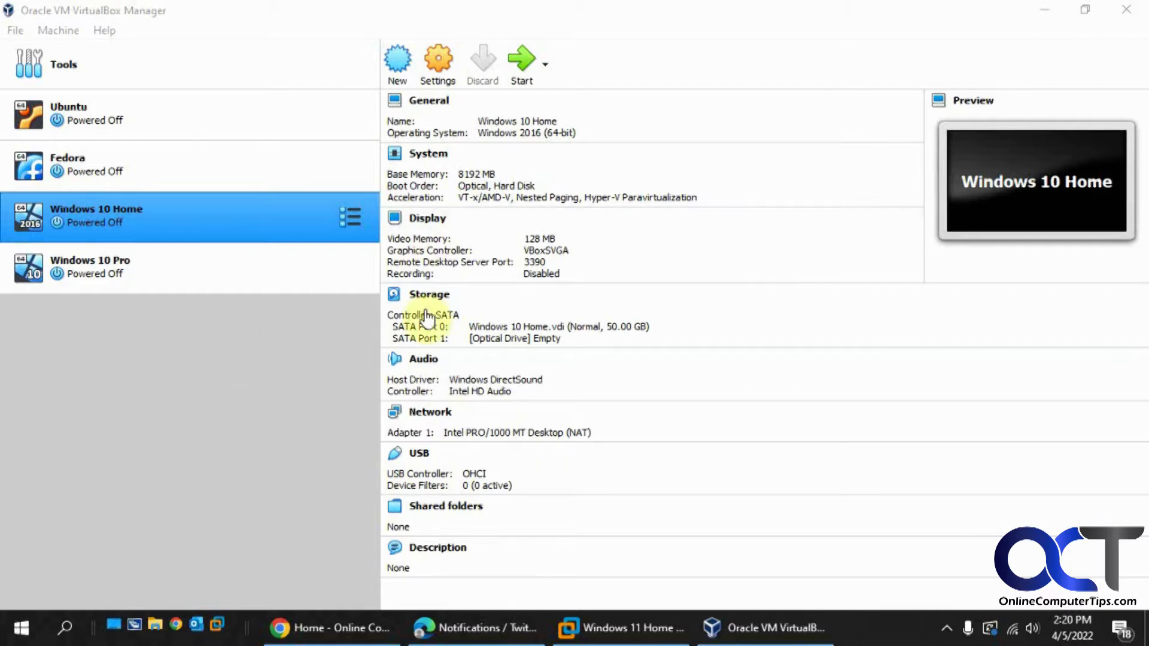
mouse_move(285, 377)
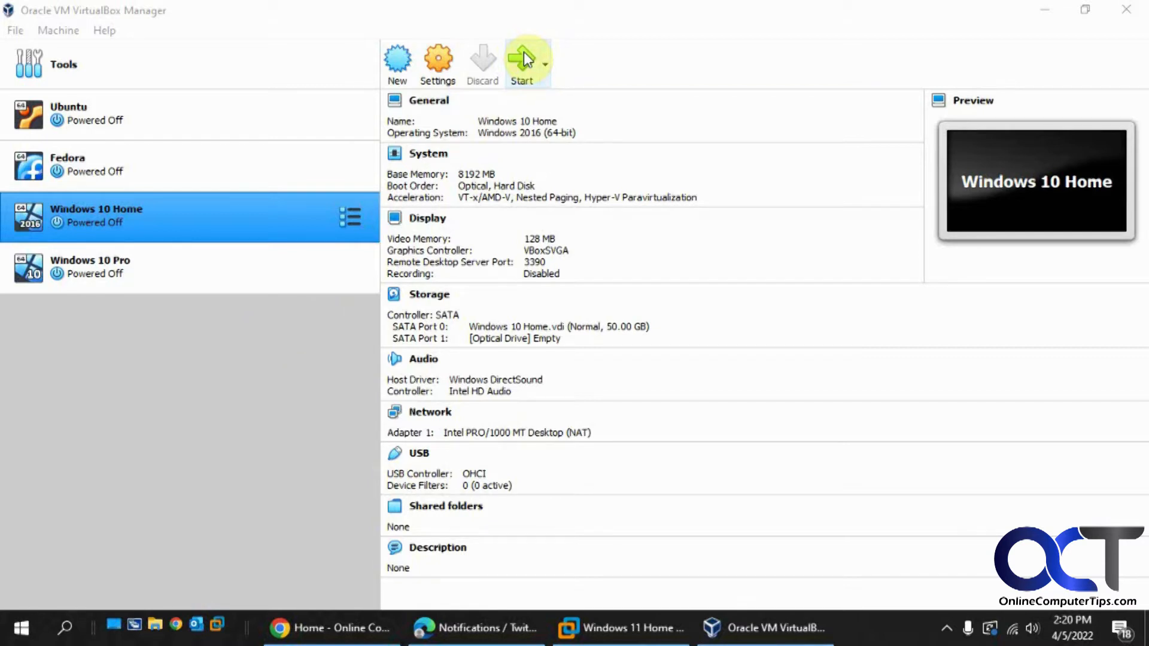
Power on Windows 10 Home and boot the Ubuntu (safe graphics) entry from the boot menu
click(521, 62)
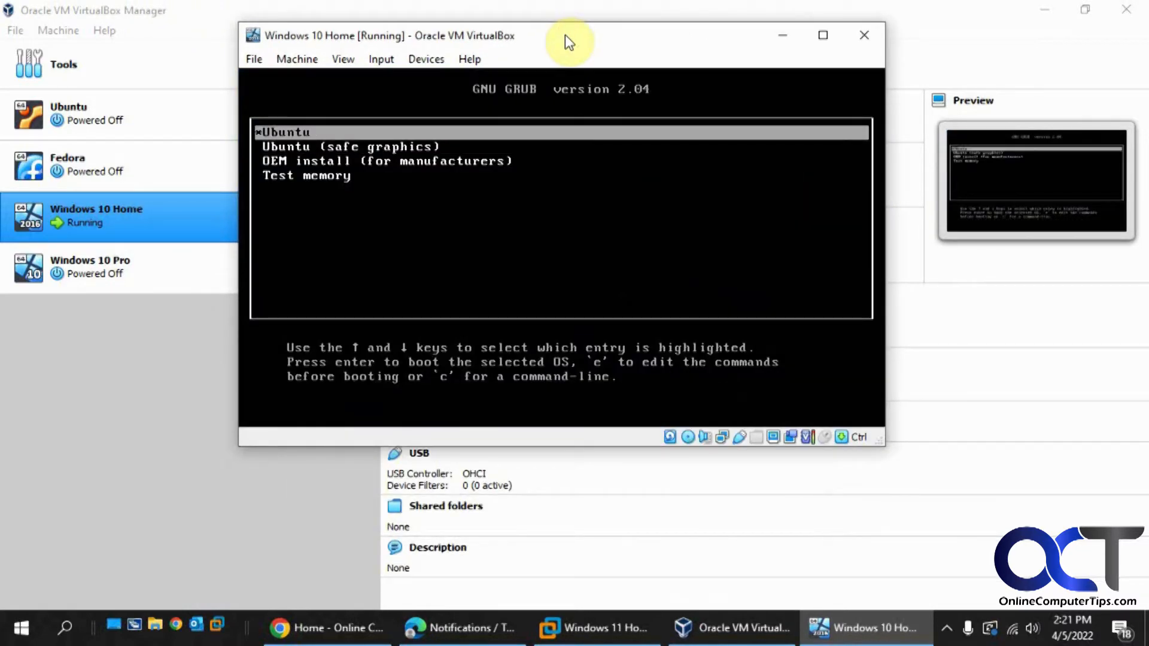
key(Down)
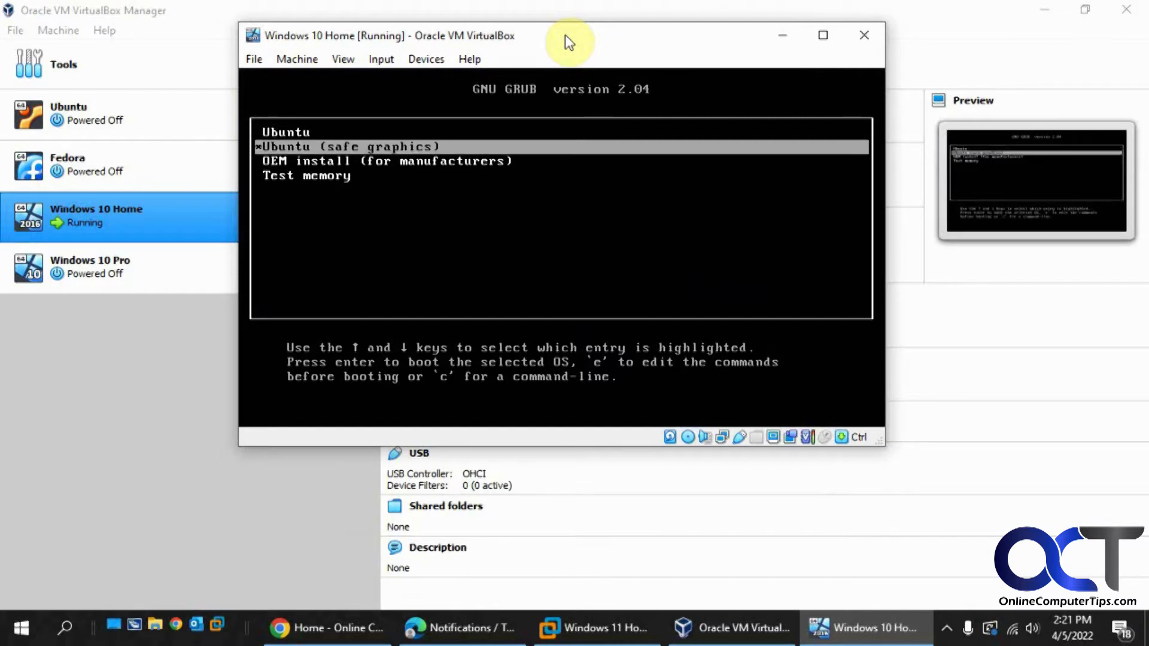
key(Down)
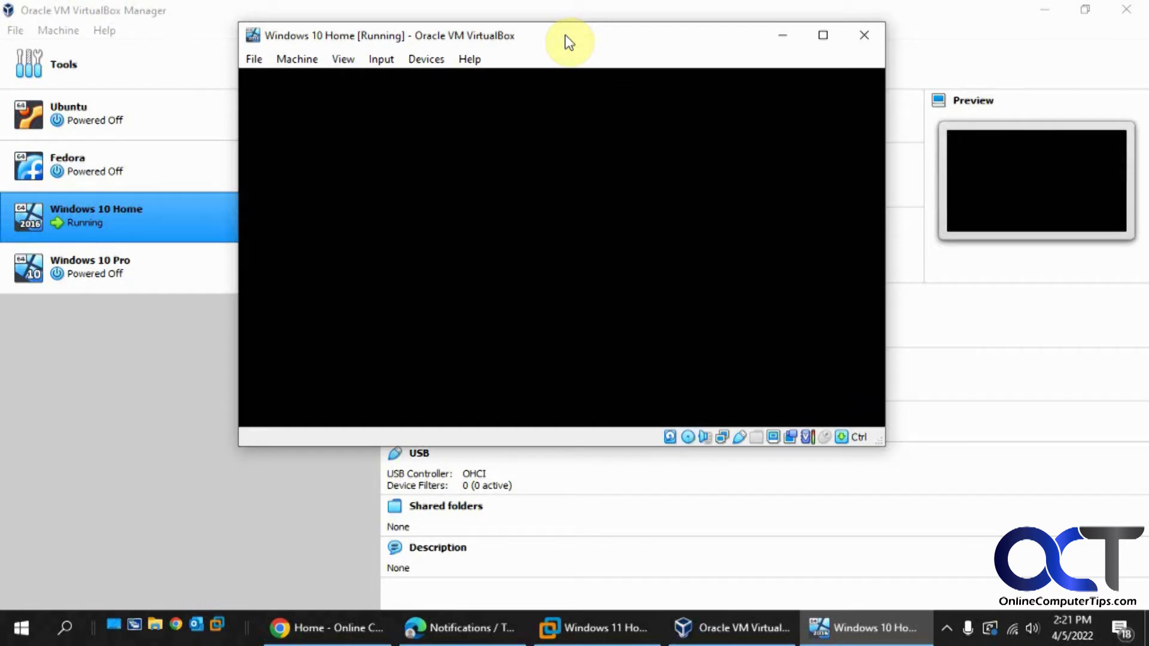
click(822, 35)
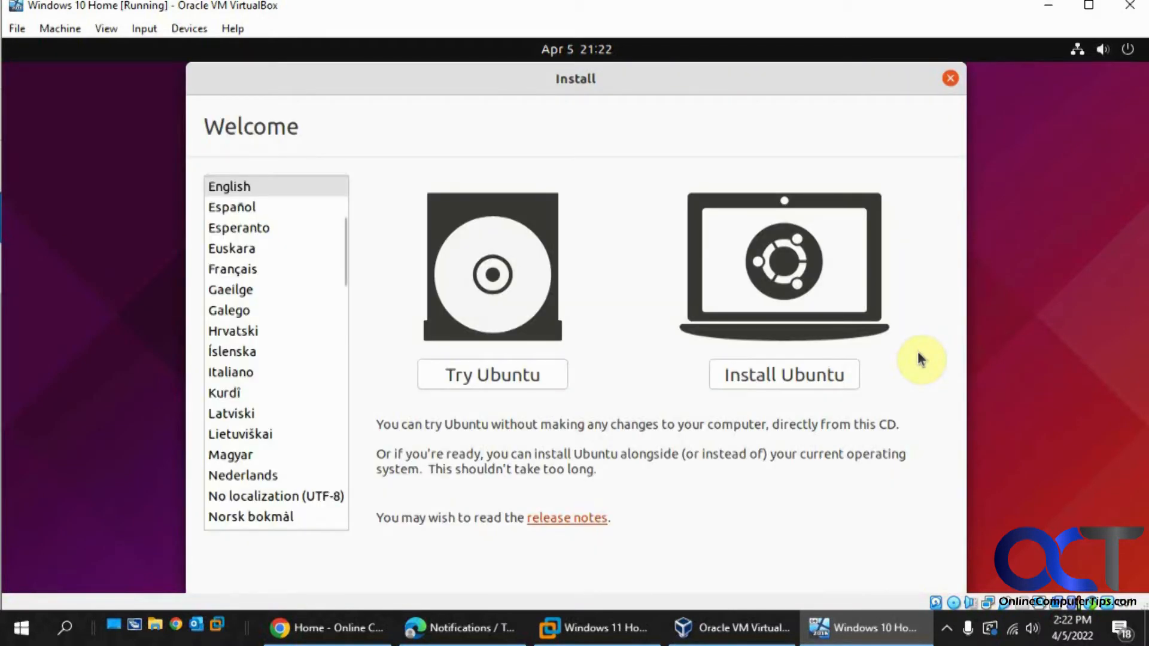
mouse_move(483, 398)
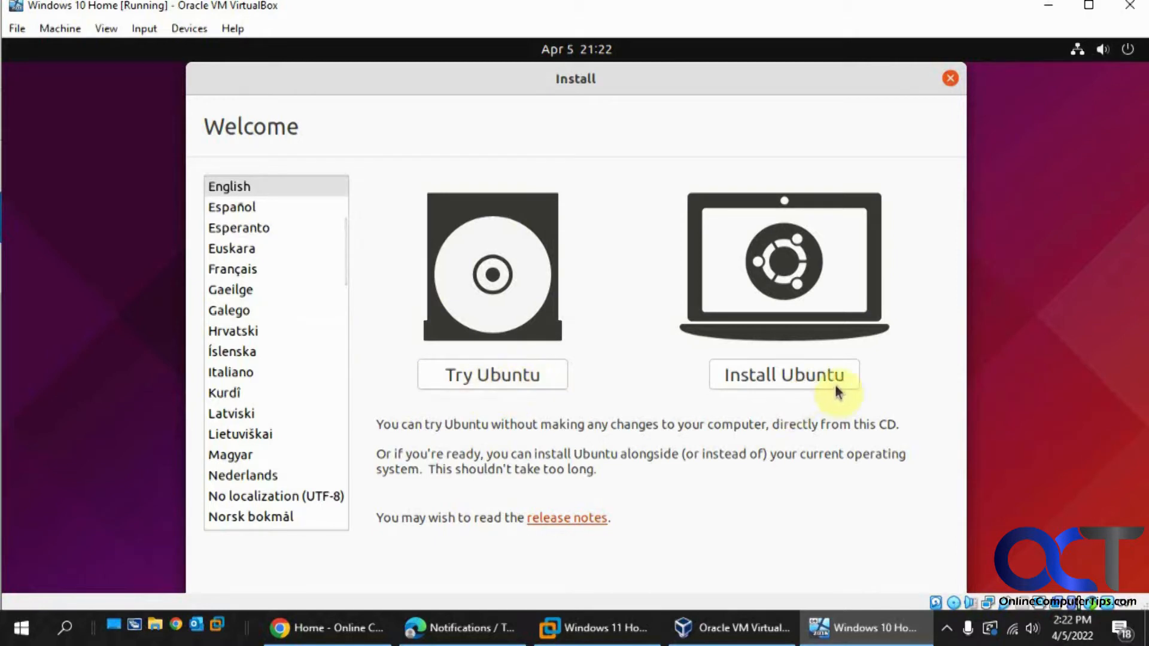
mouse_move(804, 386)
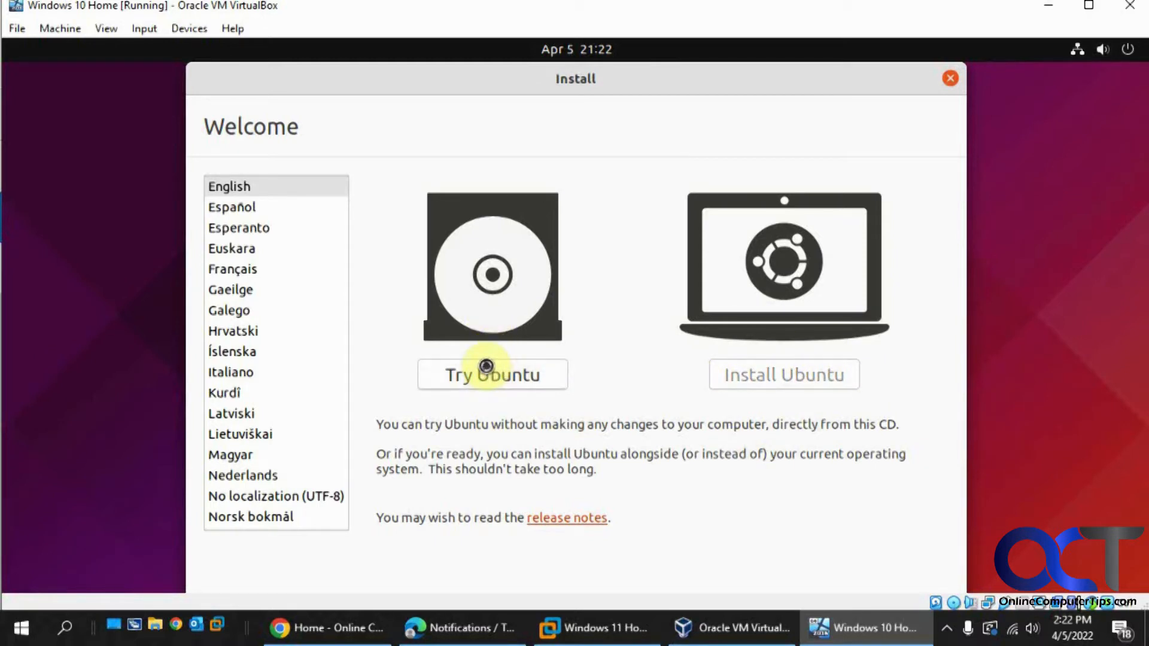
Choose Try Ubuntu on the installer's Welcome screen to reach the live desktop
click(492, 374)
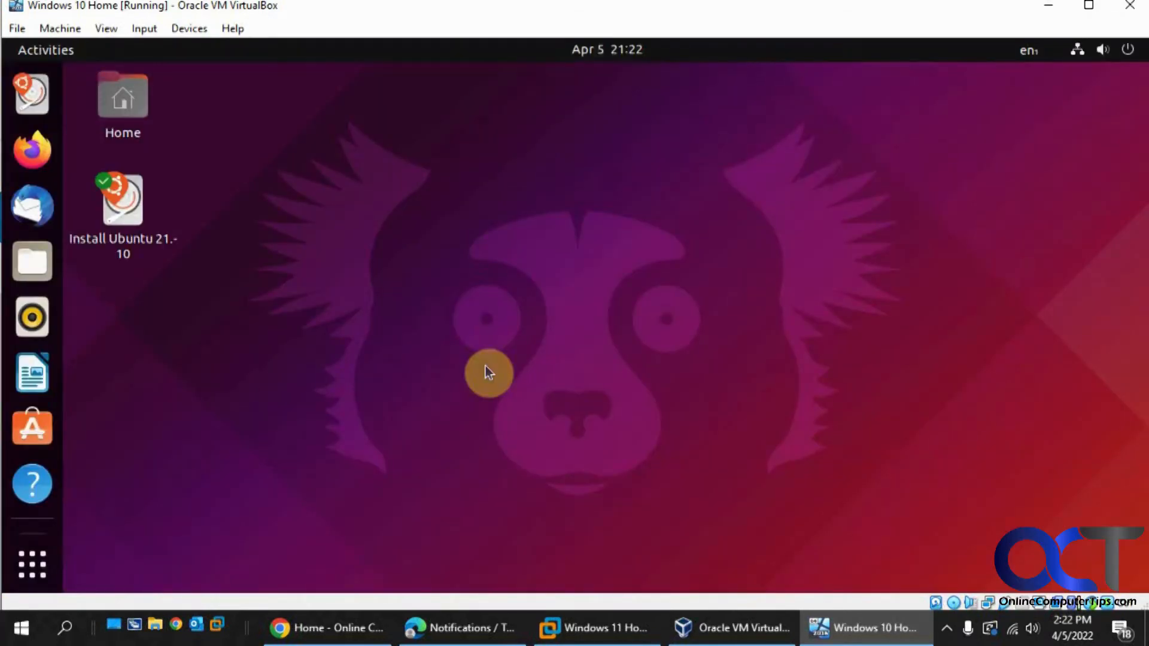
mouse_move(663, 233)
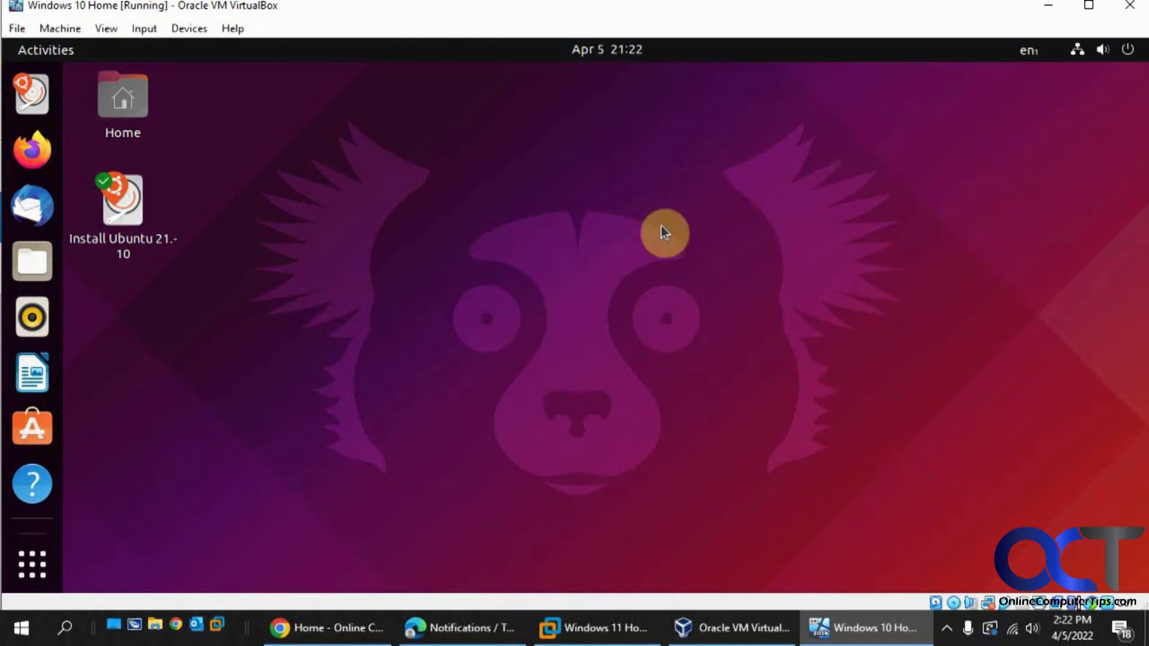
mouse_move(593, 401)
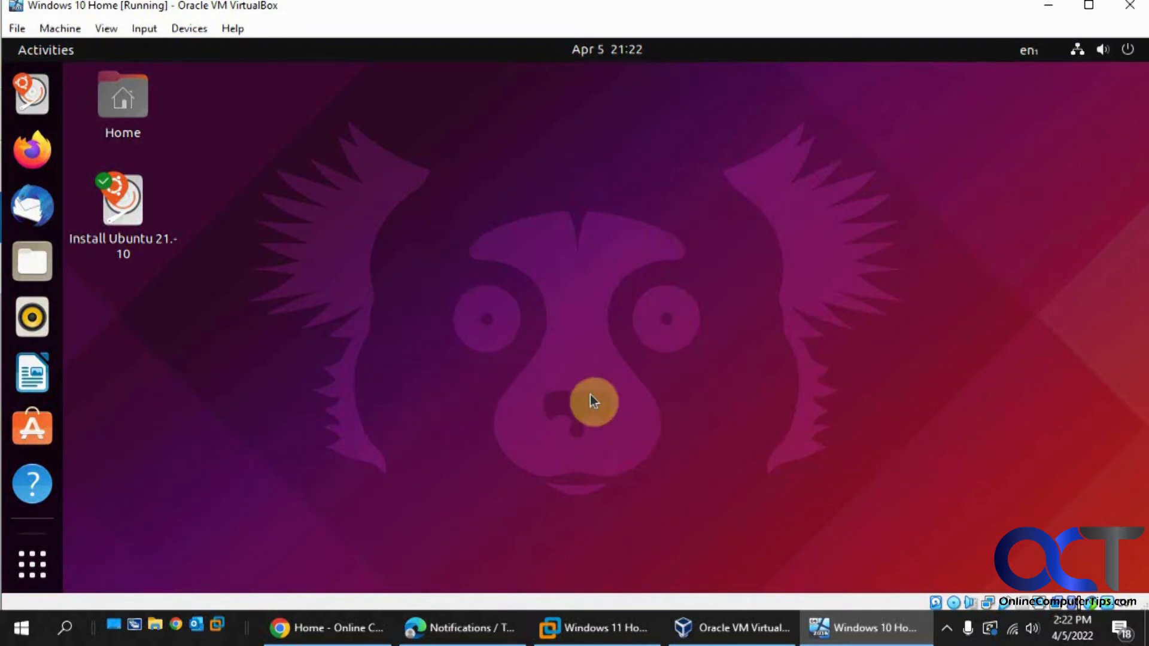
mouse_move(466, 375)
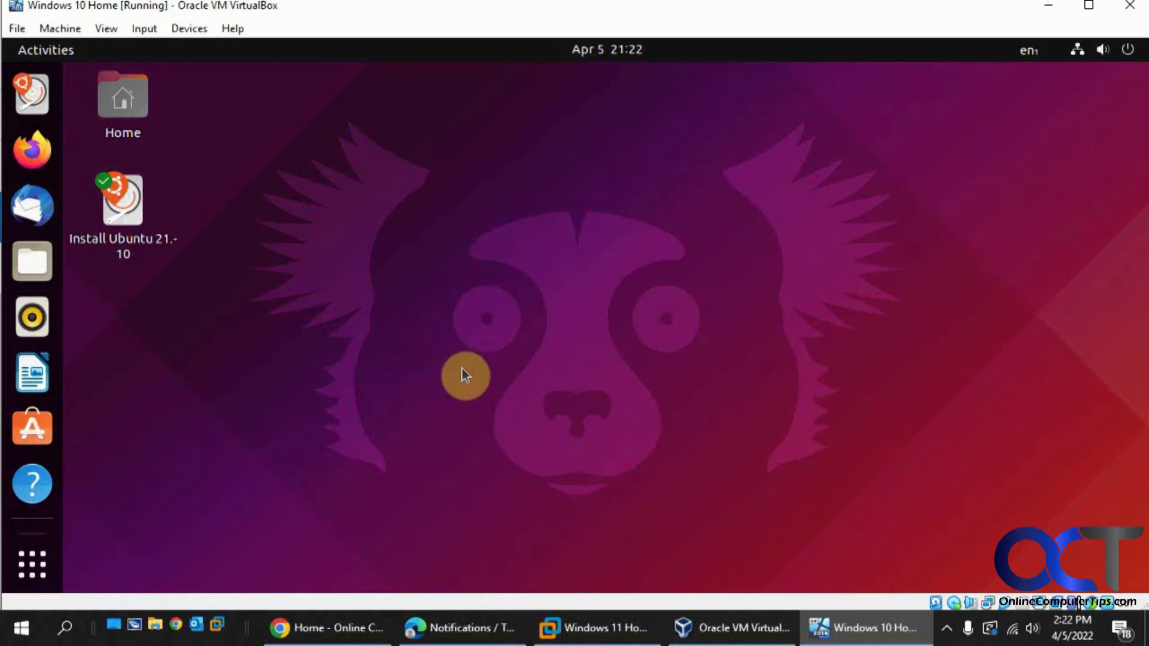
mouse_move(400, 315)
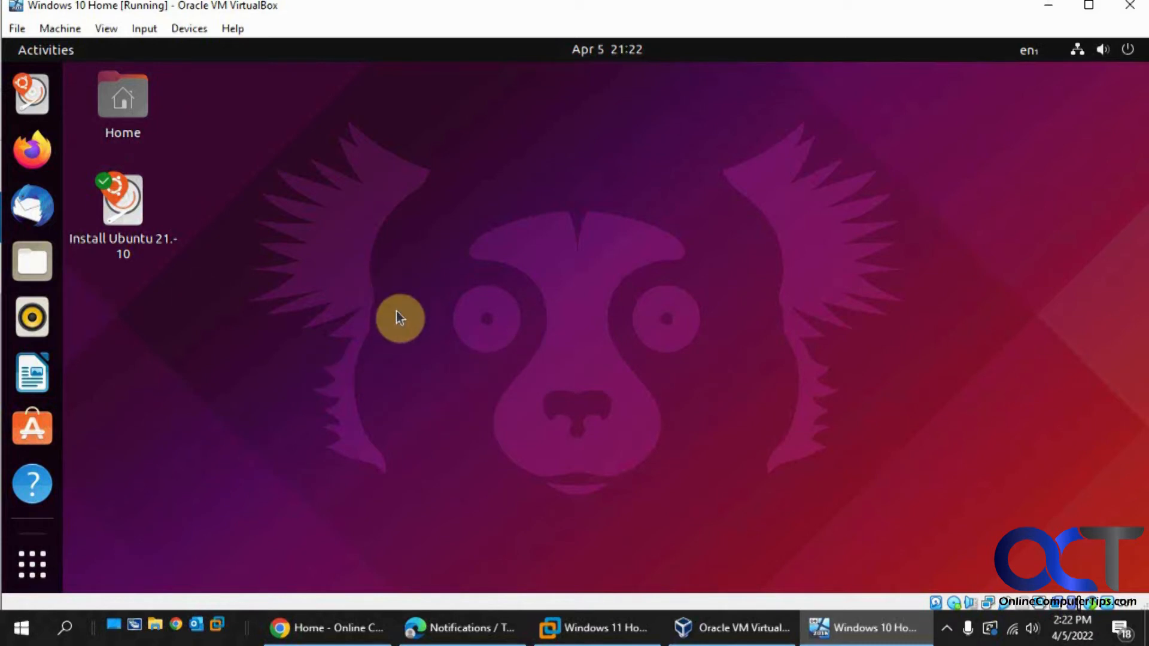
mouse_move(62, 289)
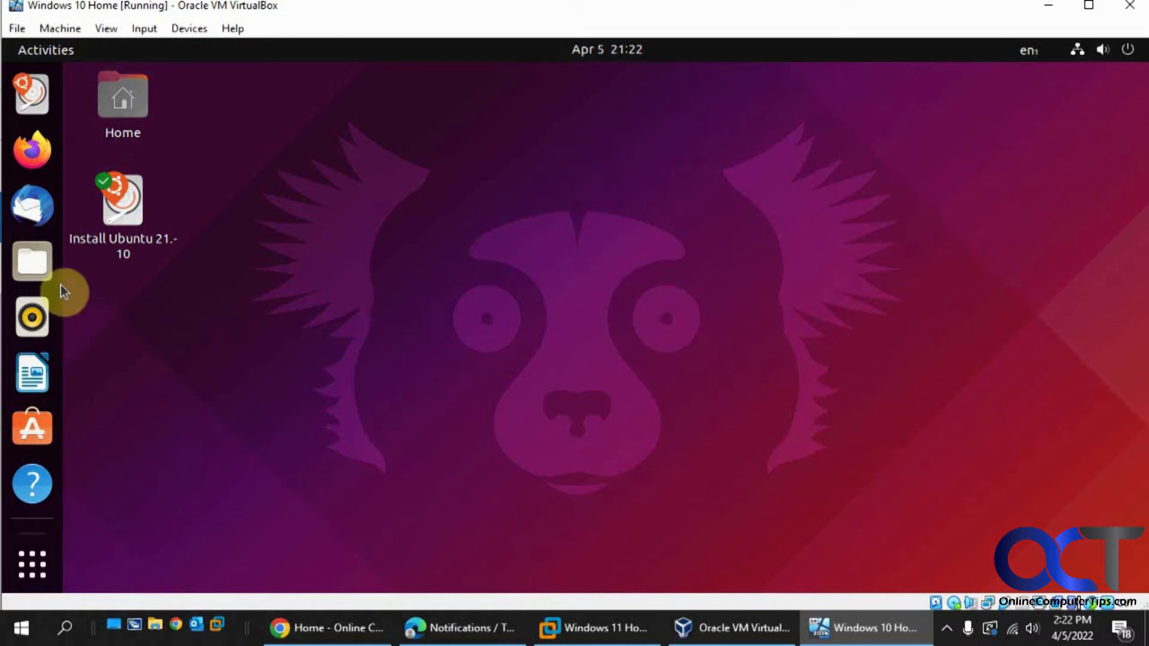
mouse_move(32, 262)
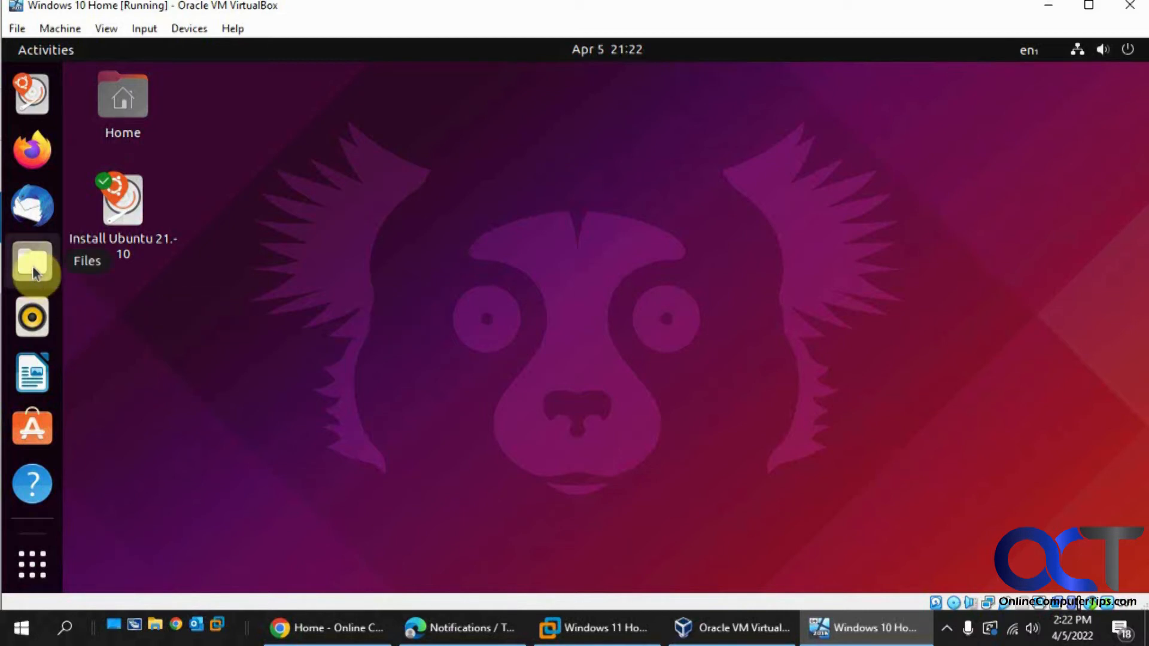
In Files, browse the 53 GB Windows volume's user folder, then open the BACKUP drive
click(32, 262)
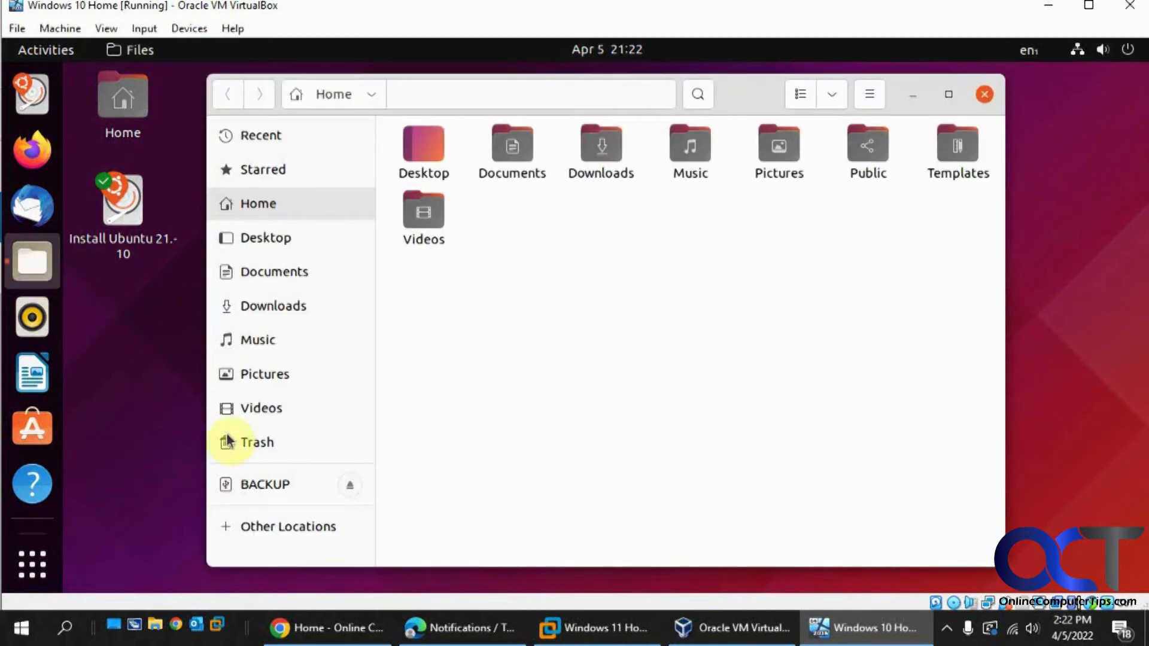
click(287, 525)
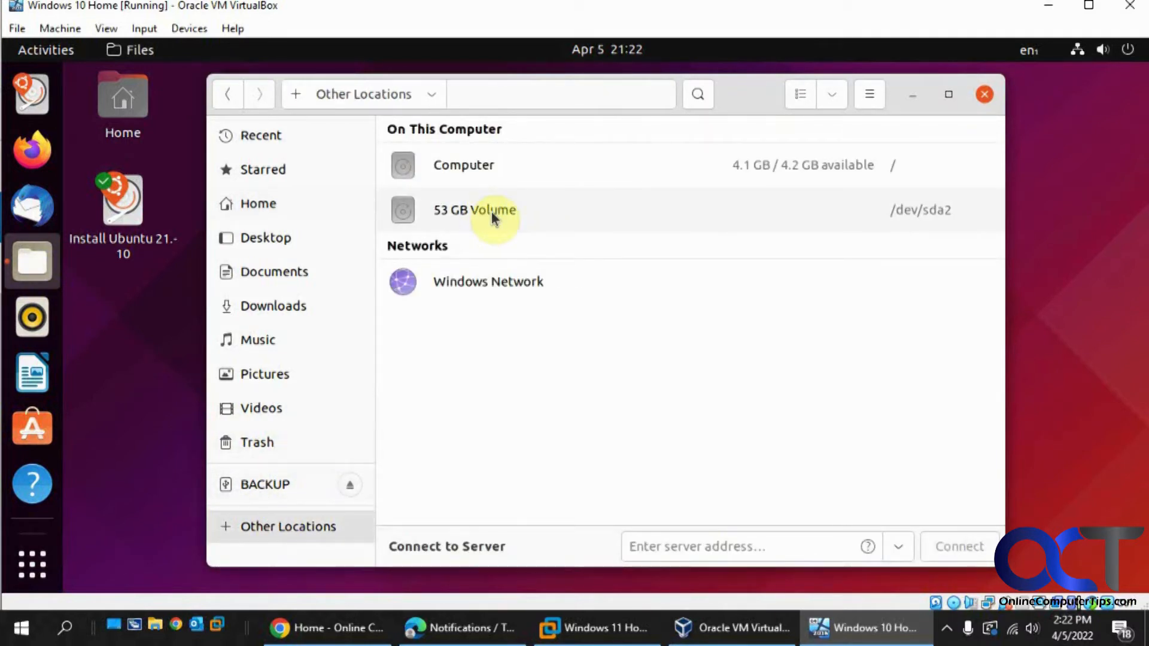
double_click(474, 210)
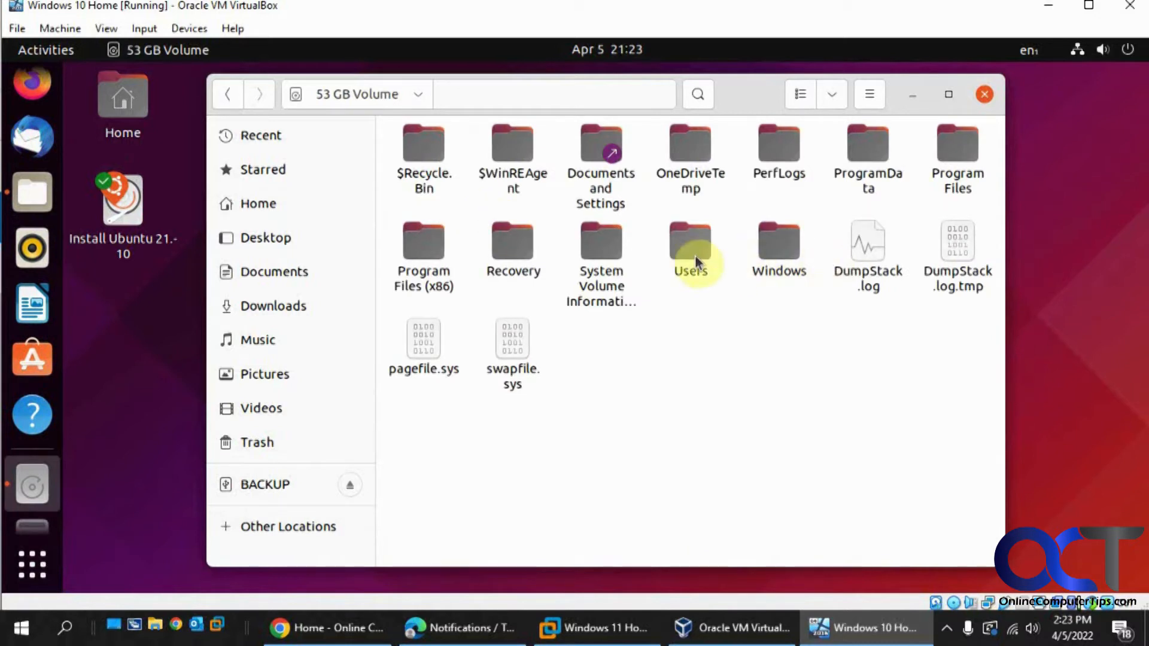
double_click(688, 246)
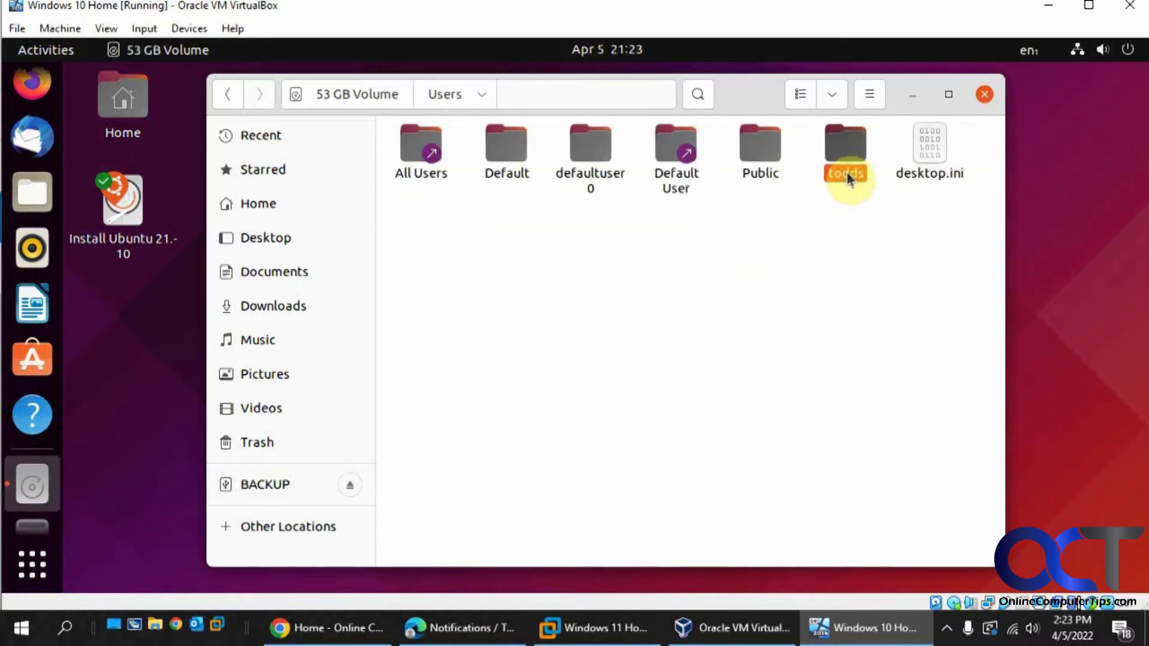
double_click(844, 147)
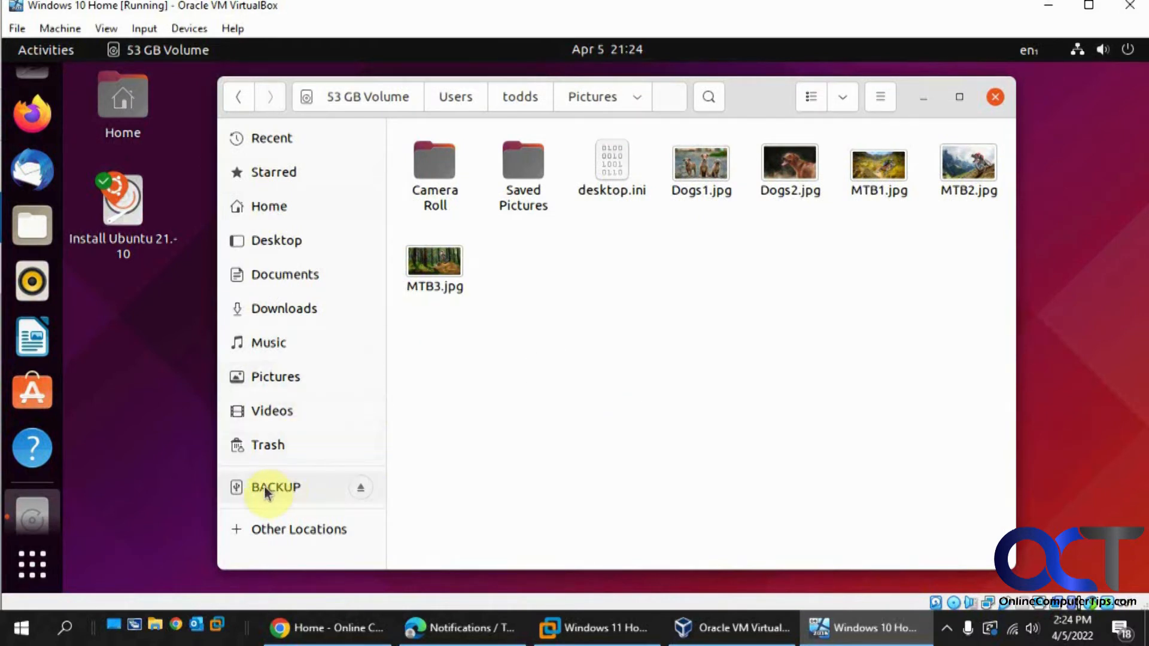
click(275, 487)
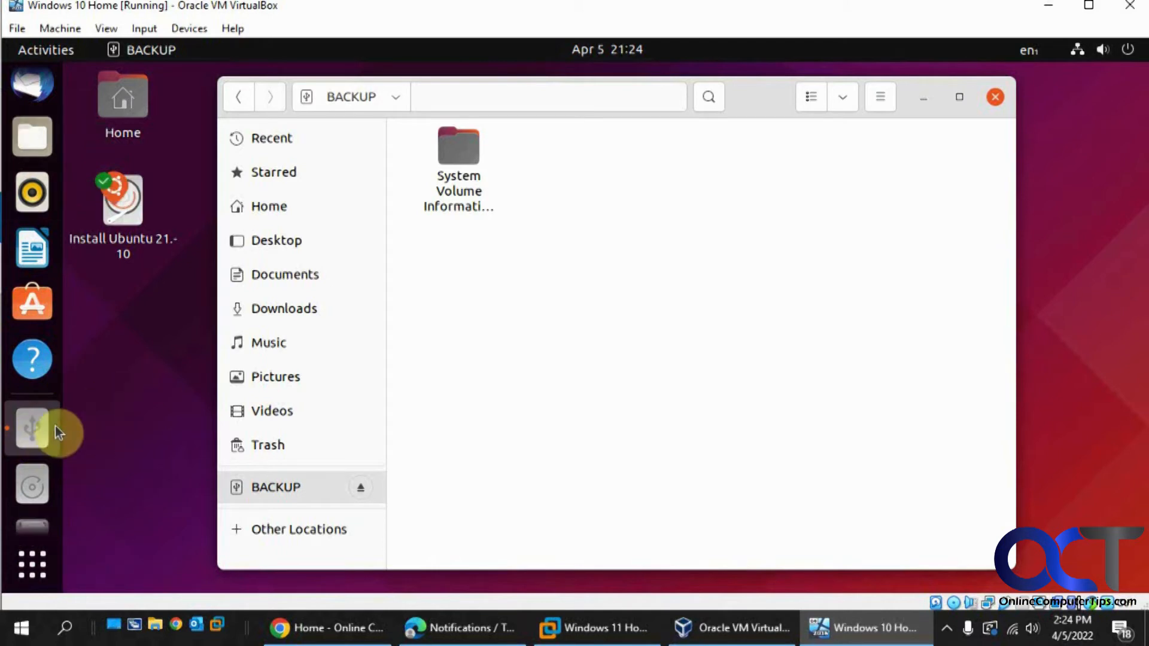
mouse_move(725, 111)
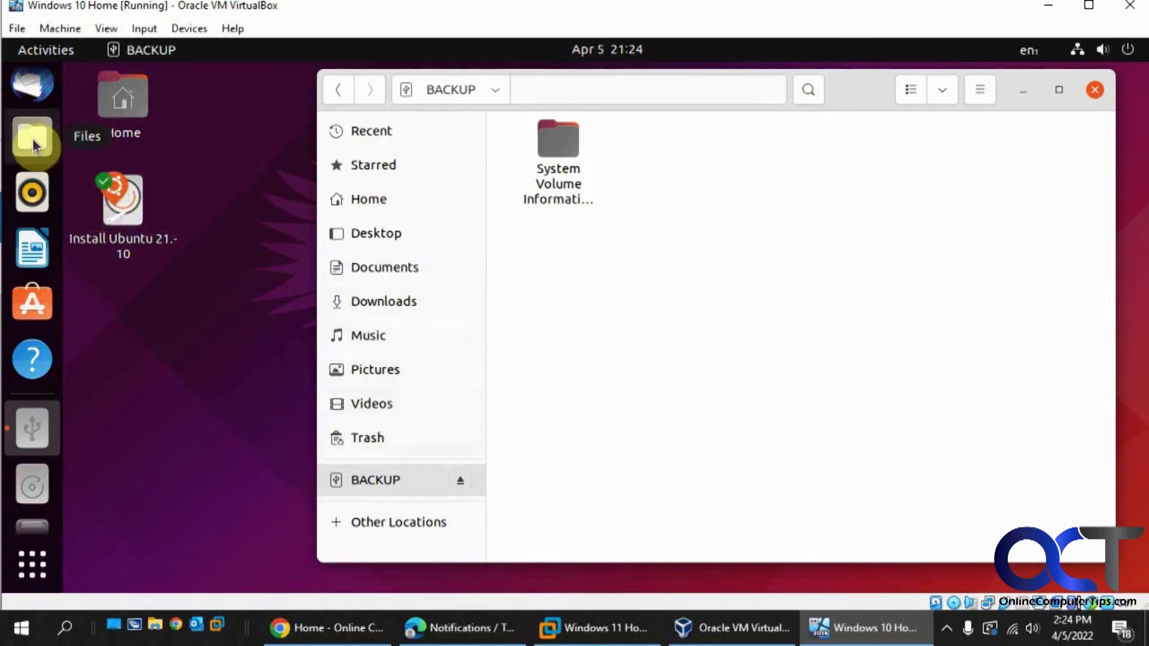
Open a second Files window at 53 GB Volume > Users > todds > Pictures beside BACKUP
click(32, 138)
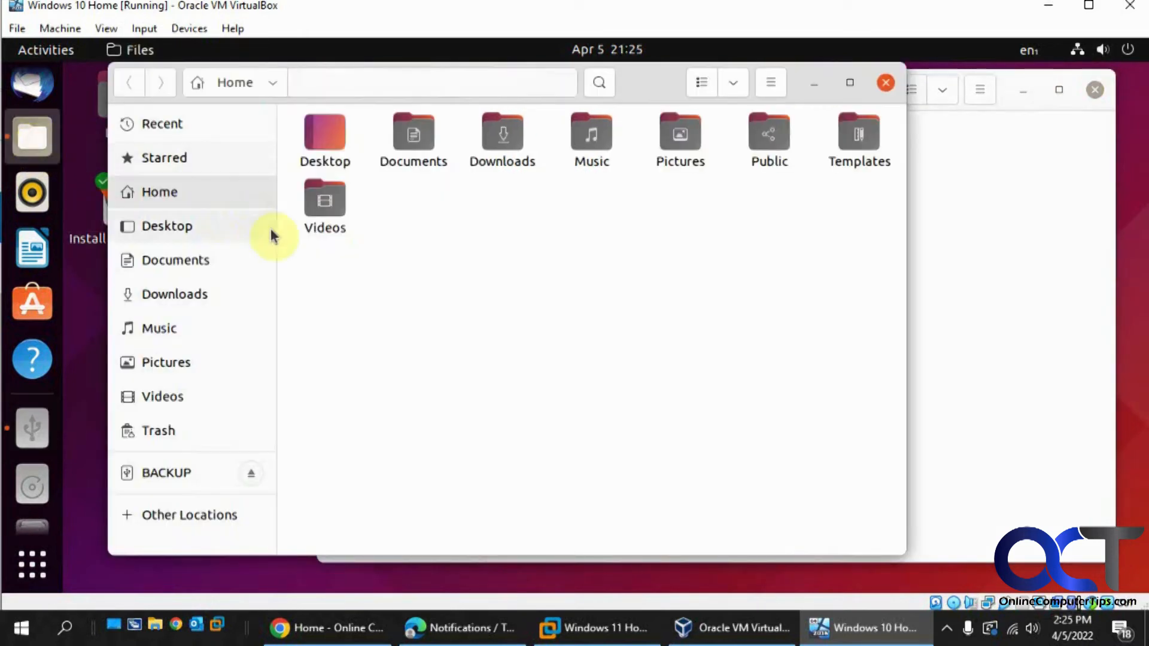
click(188, 514)
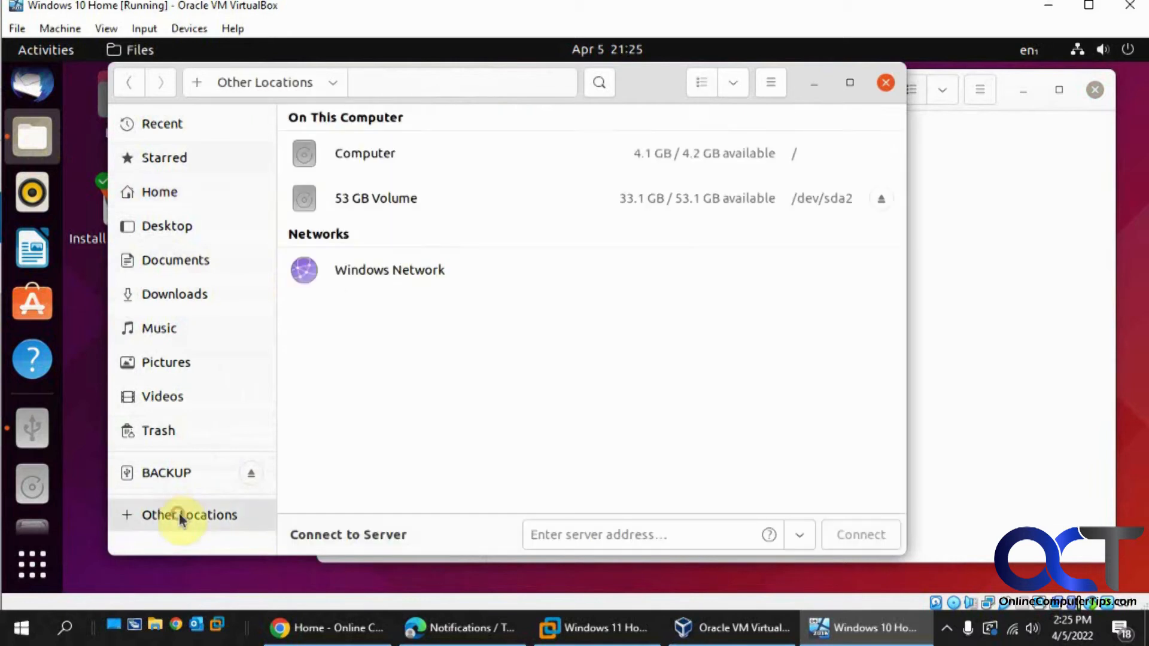
double_click(375, 198)
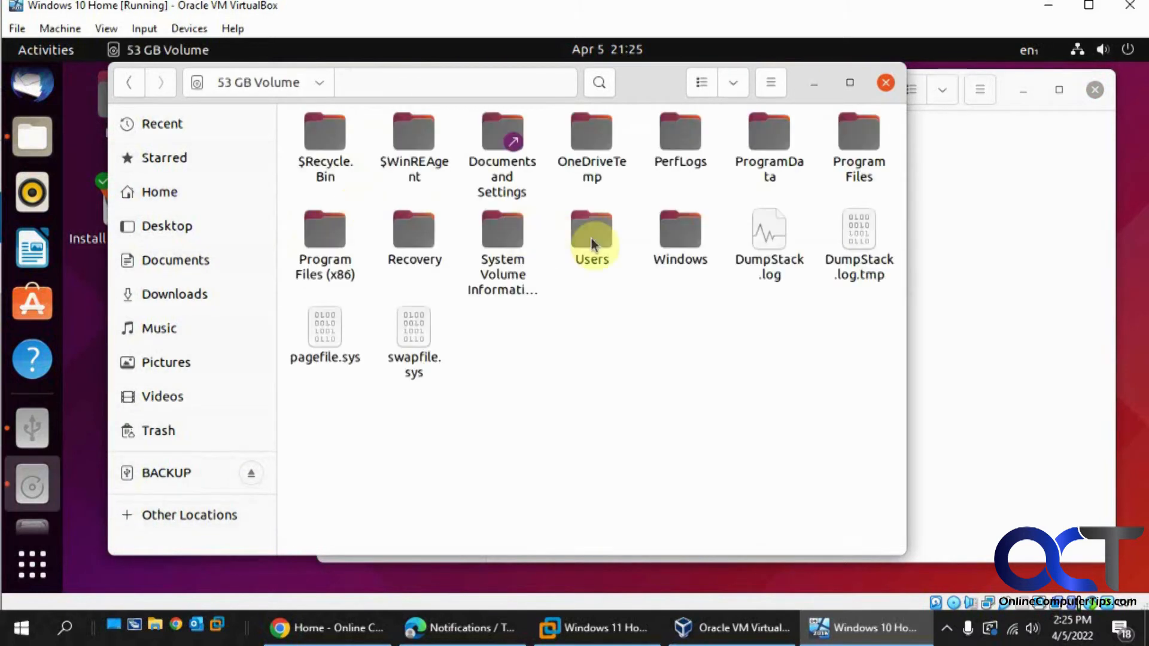
double_click(591, 238)
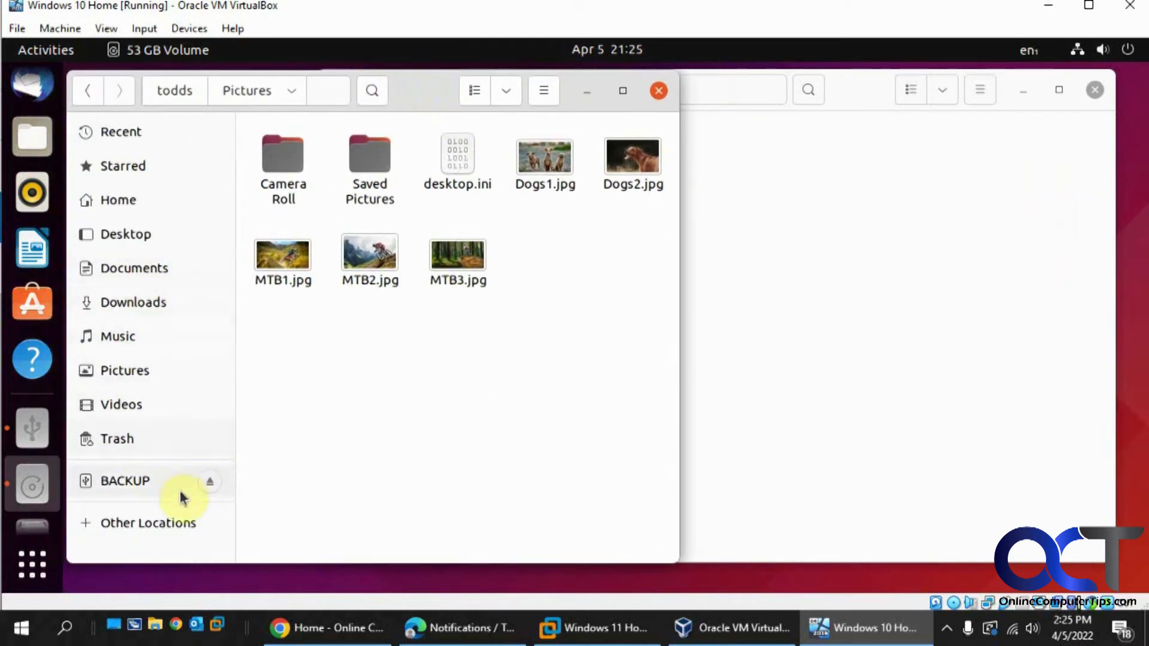
mouse_move(417, 238)
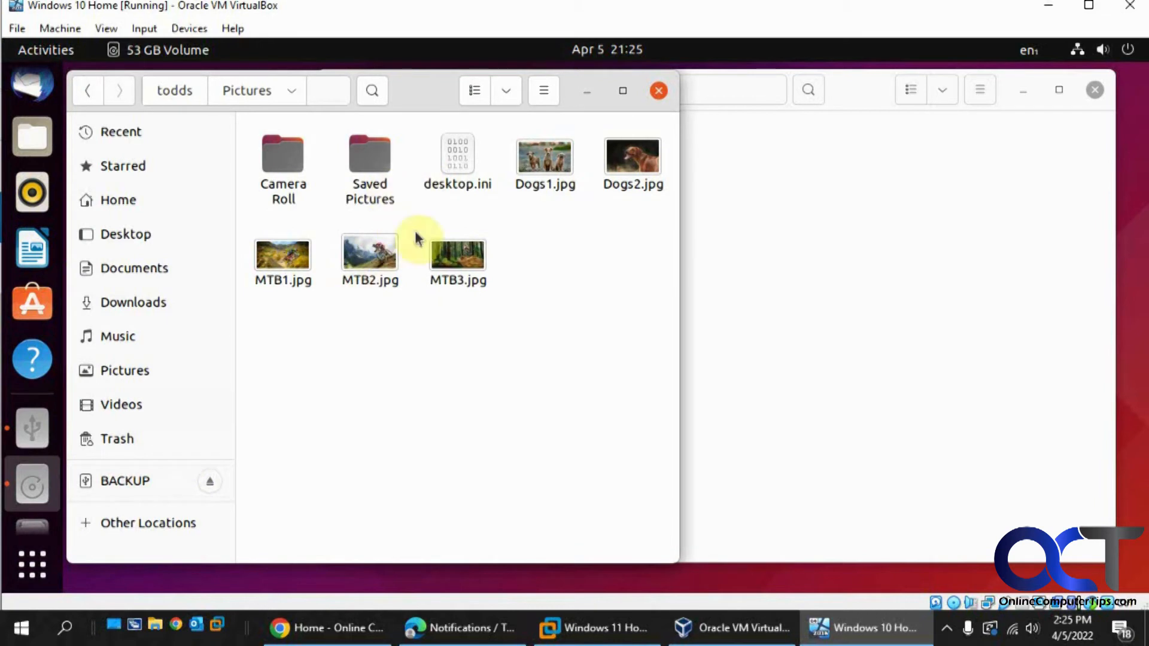
click(124, 481)
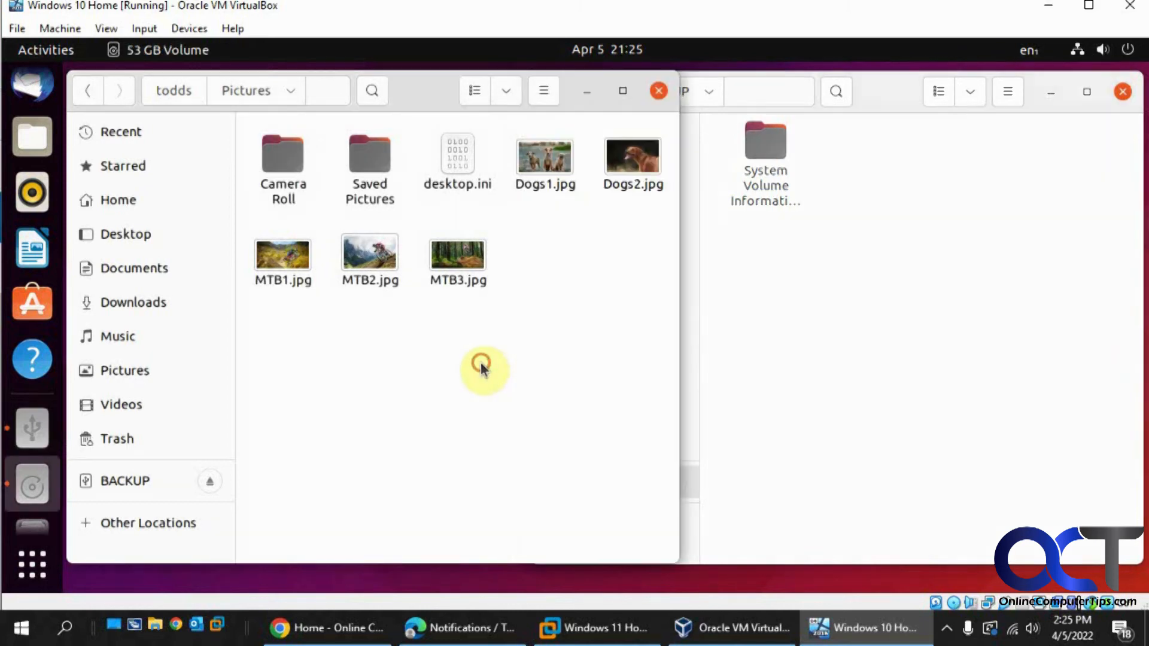
Drag Dogs1, Dogs2, MTB1, MTB2 and MTB3 from Pictures onto the BACKUP drive
drag(483, 370, 480, 290)
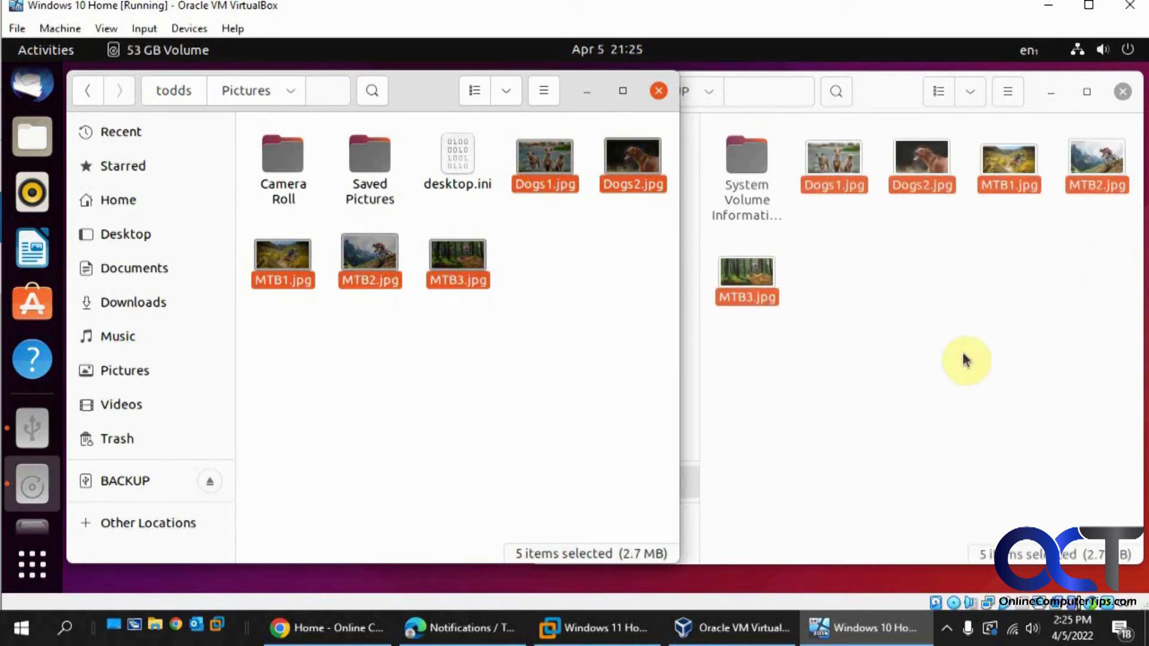
mouse_move(957, 323)
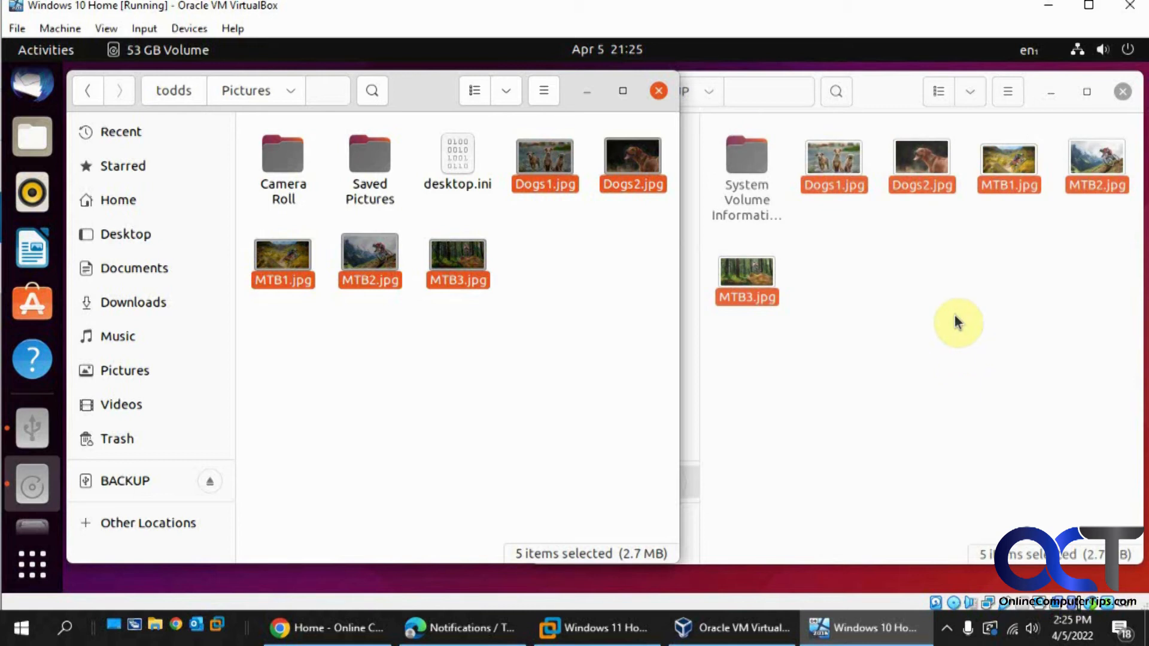
mouse_move(956, 326)
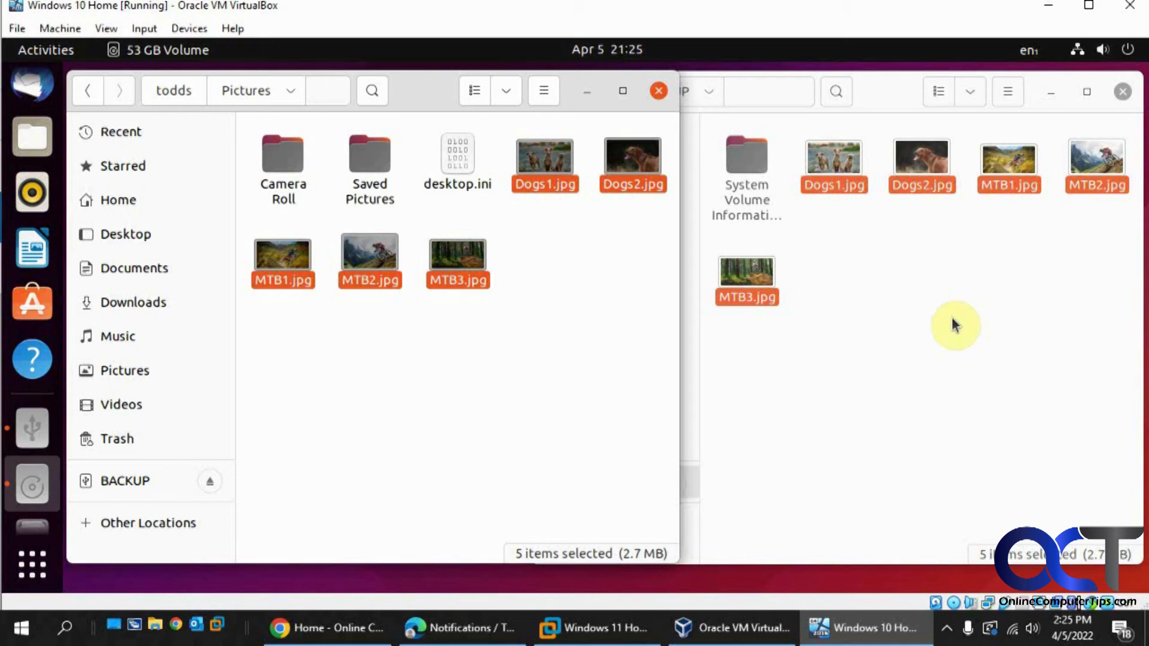
mouse_move(974, 323)
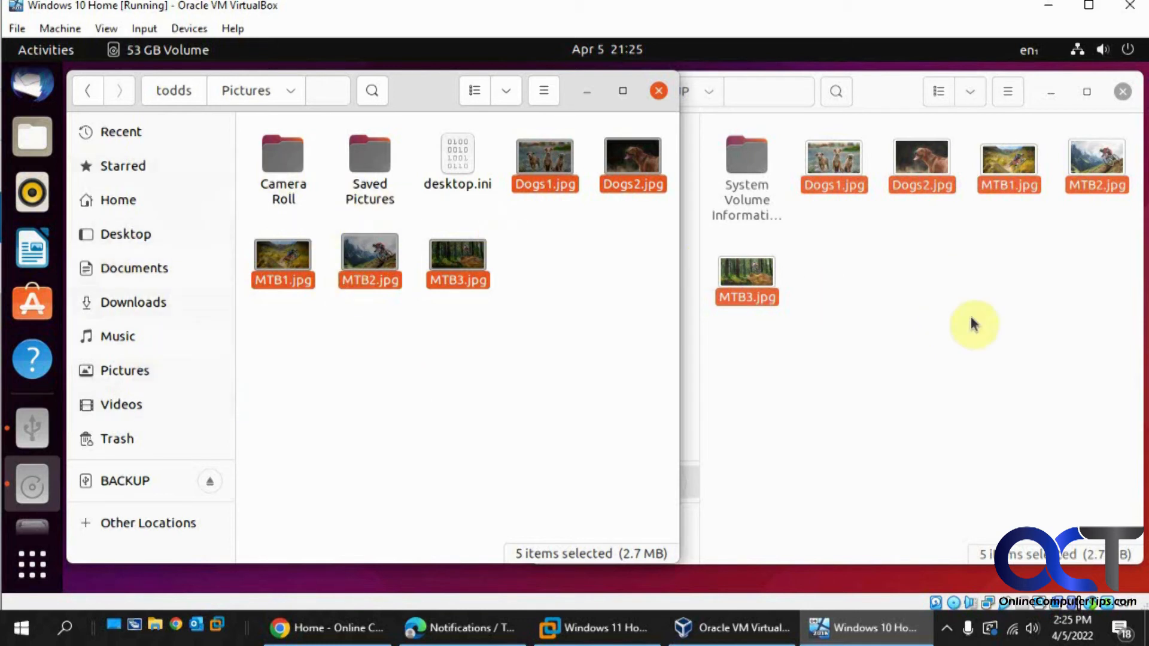
mouse_move(970, 277)
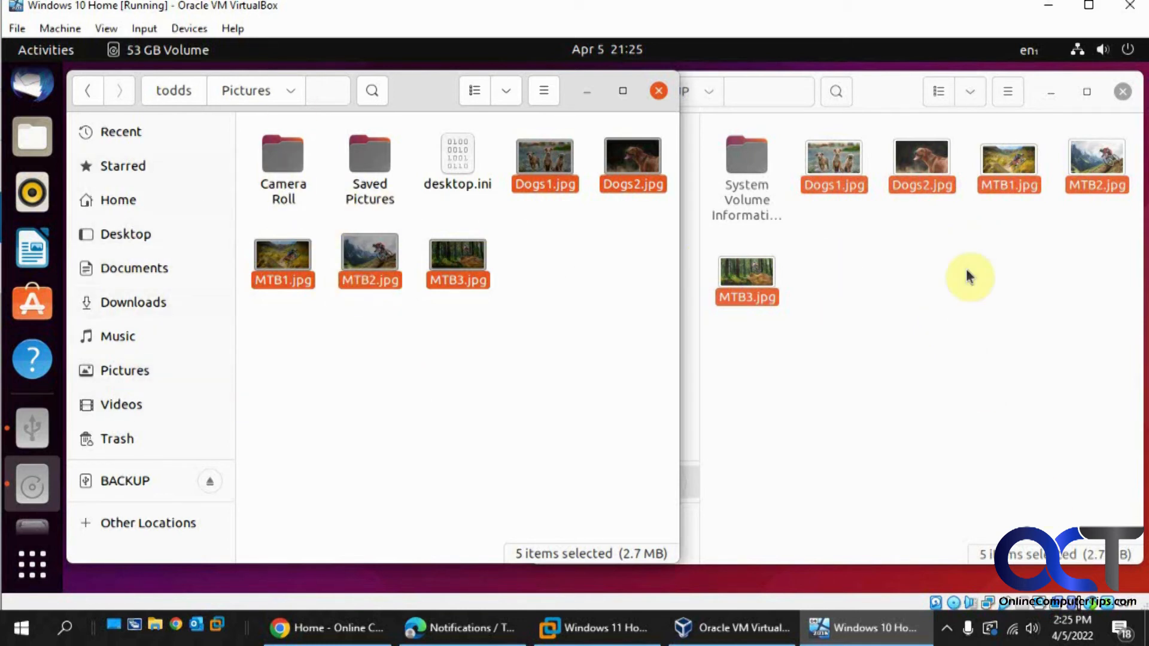
mouse_move(914, 382)
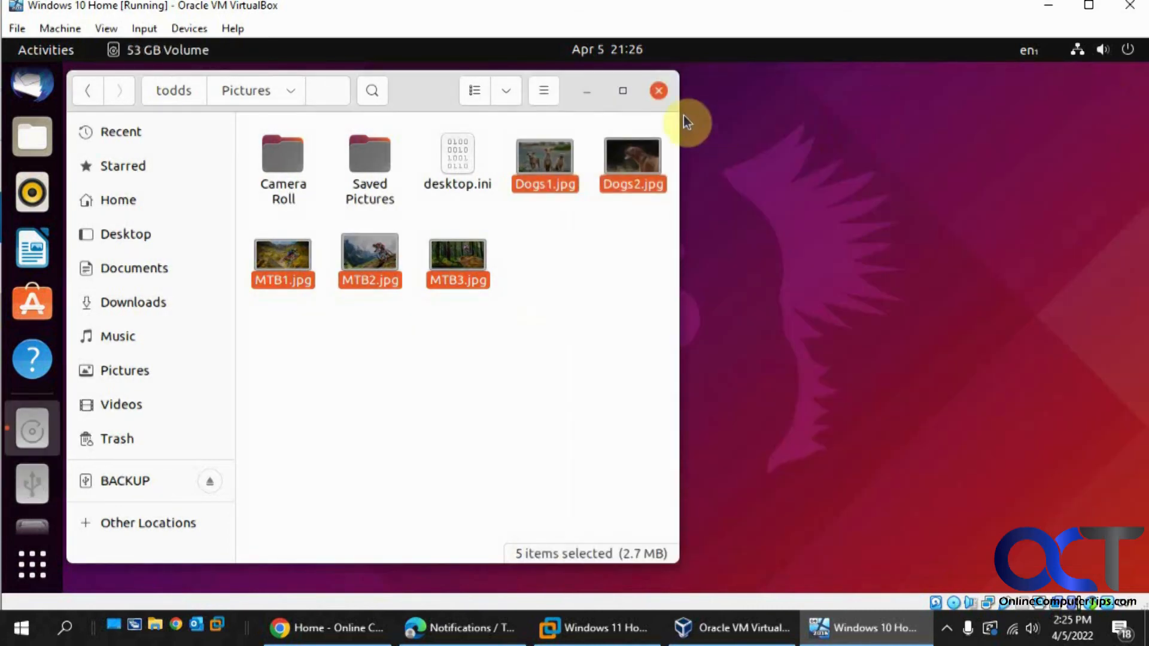
Power off the Ubuntu live session from the top-right system menu
click(1103, 50)
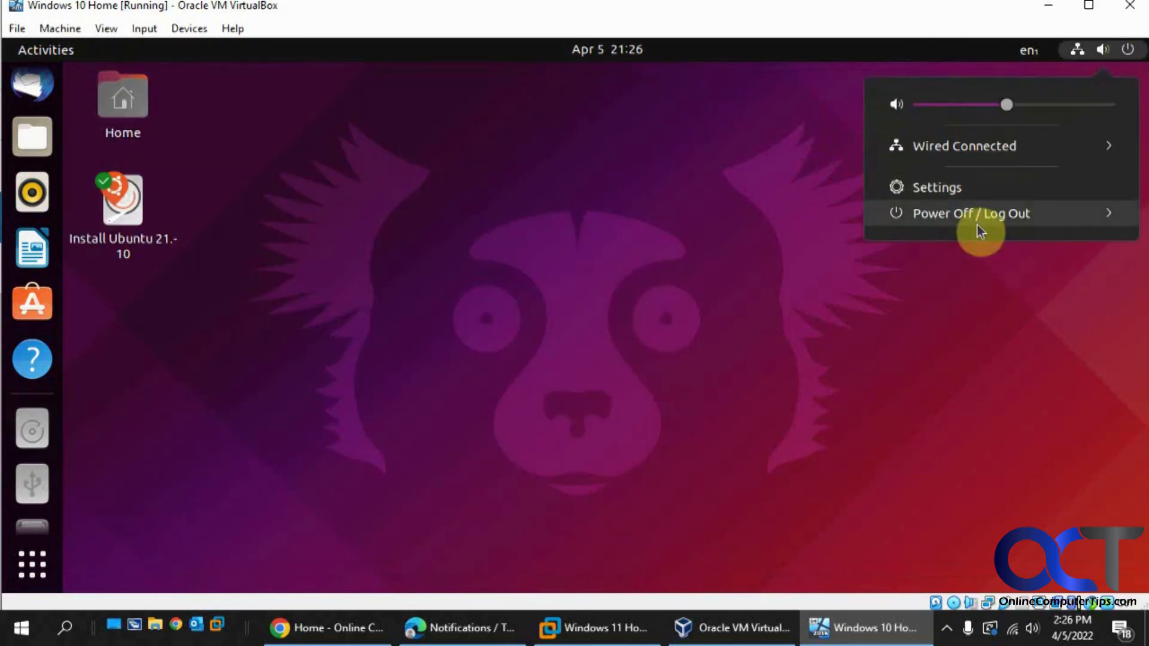
click(971, 213)
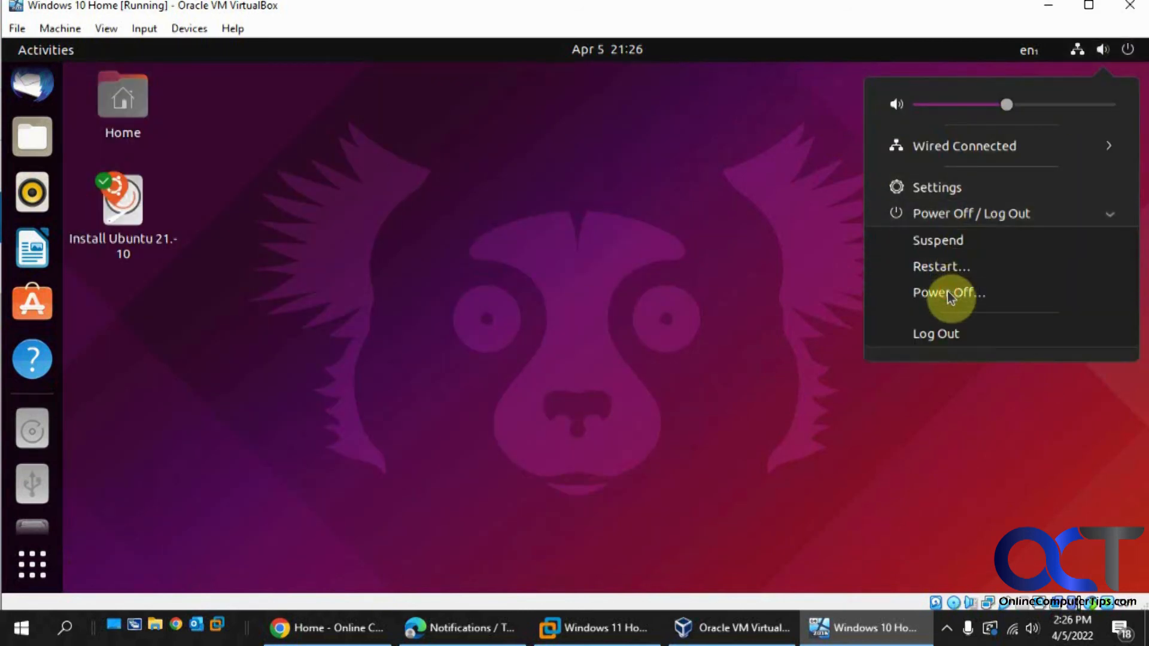
click(947, 293)
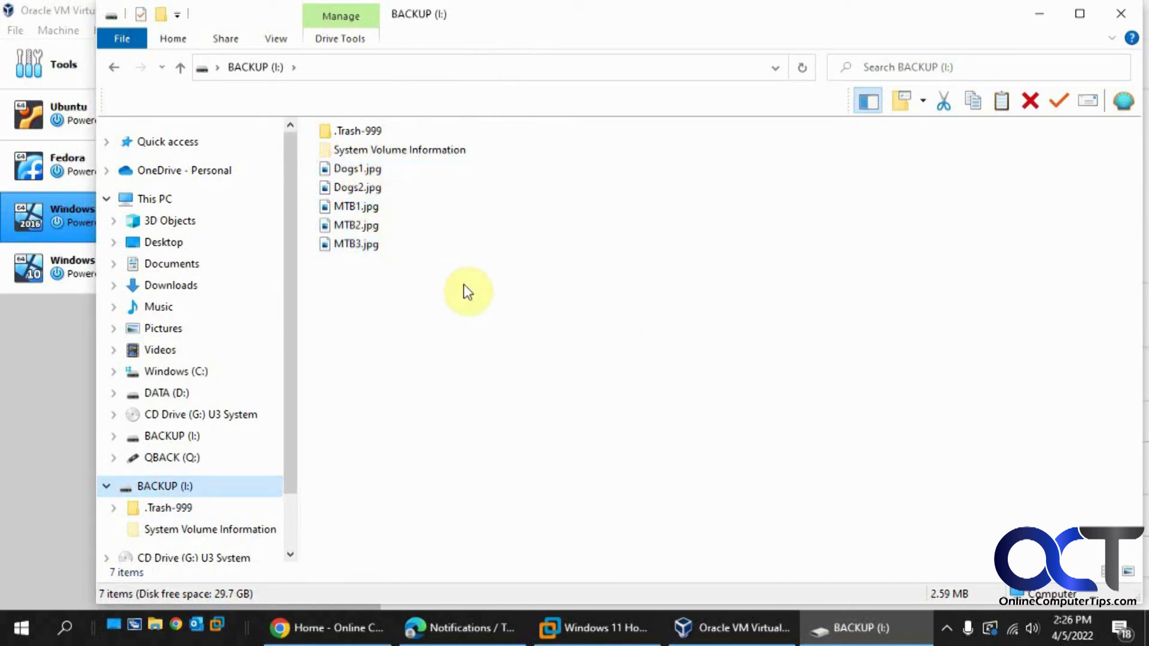
mouse_move(630, 444)
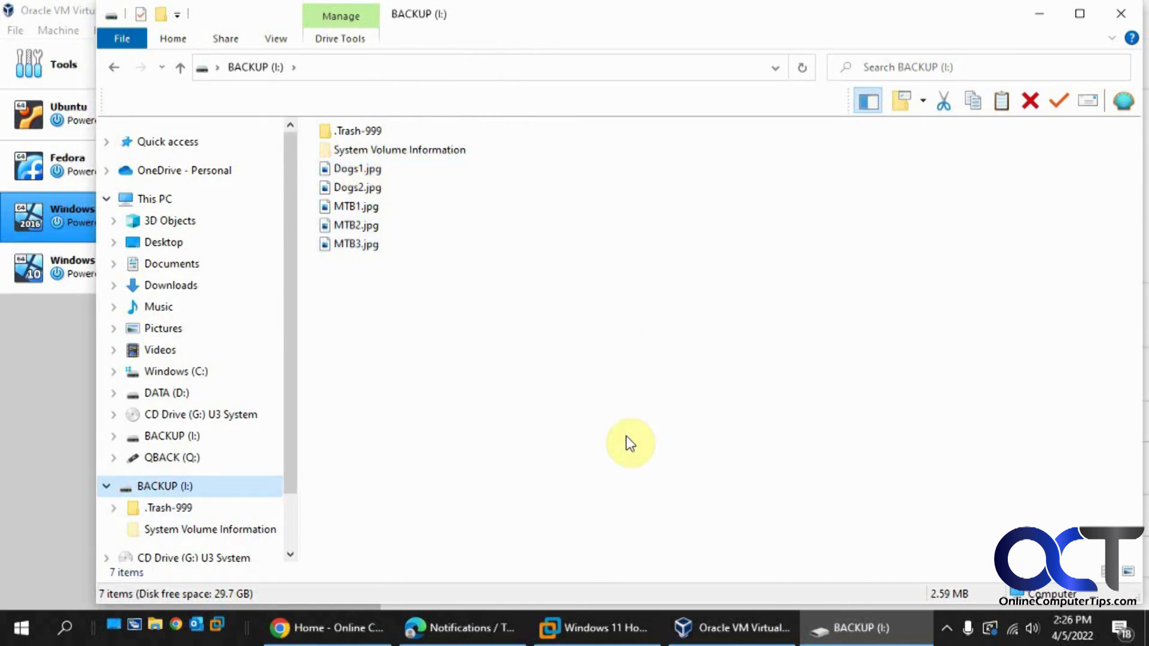
mouse_move(802, 361)
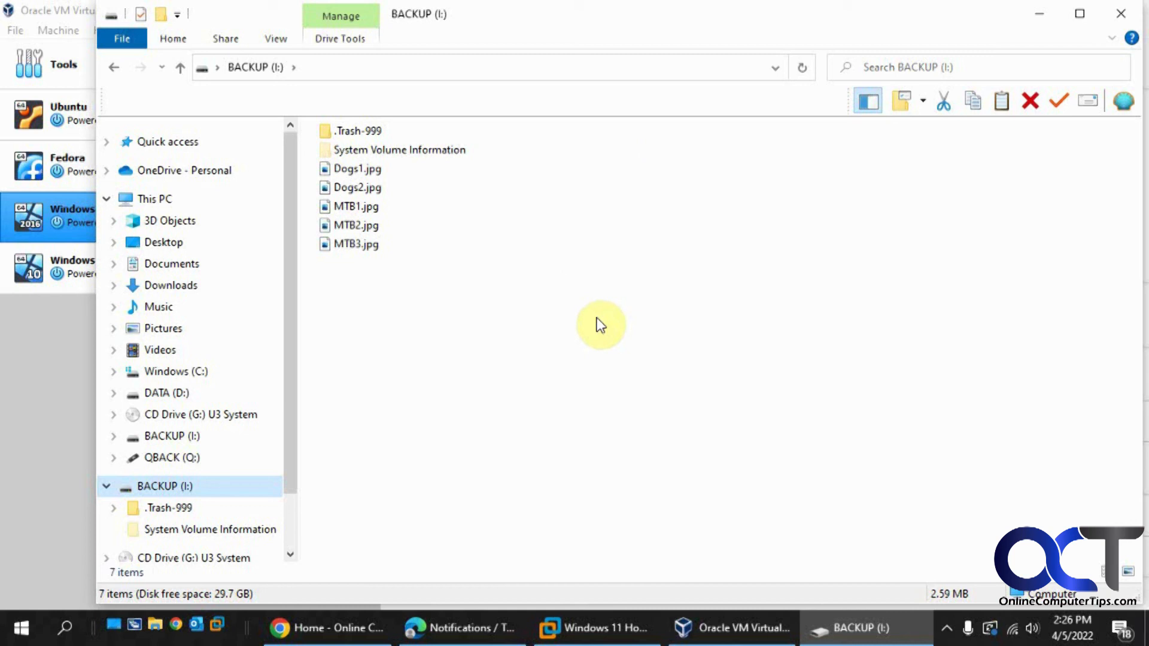
mouse_move(538, 217)
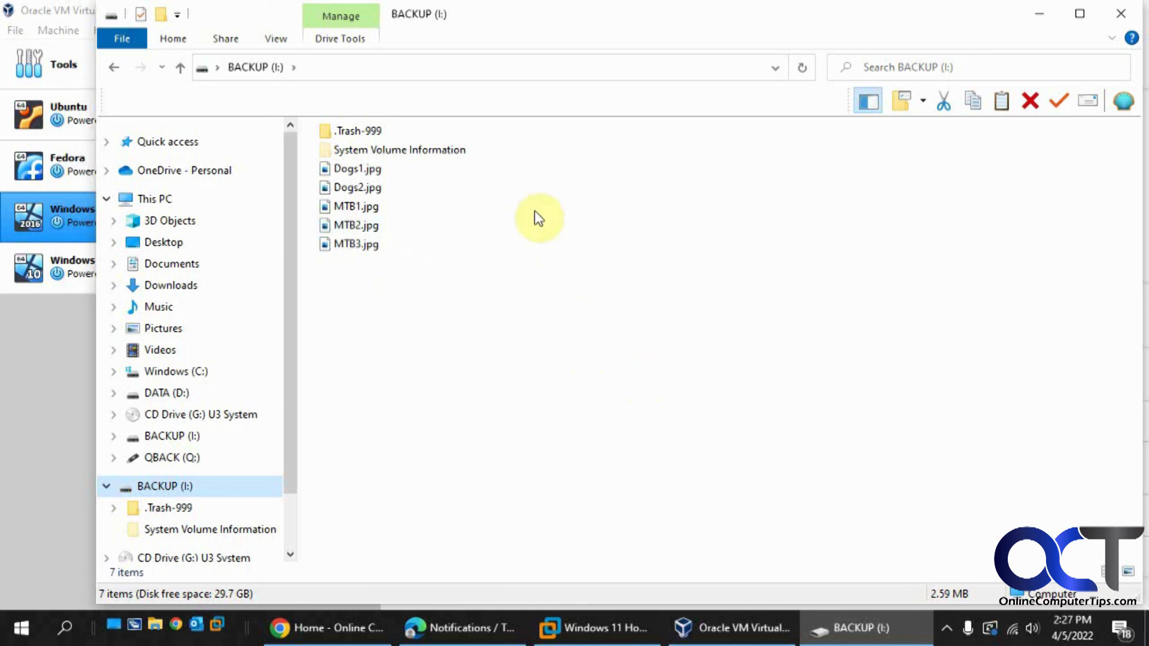
mouse_move(547, 326)
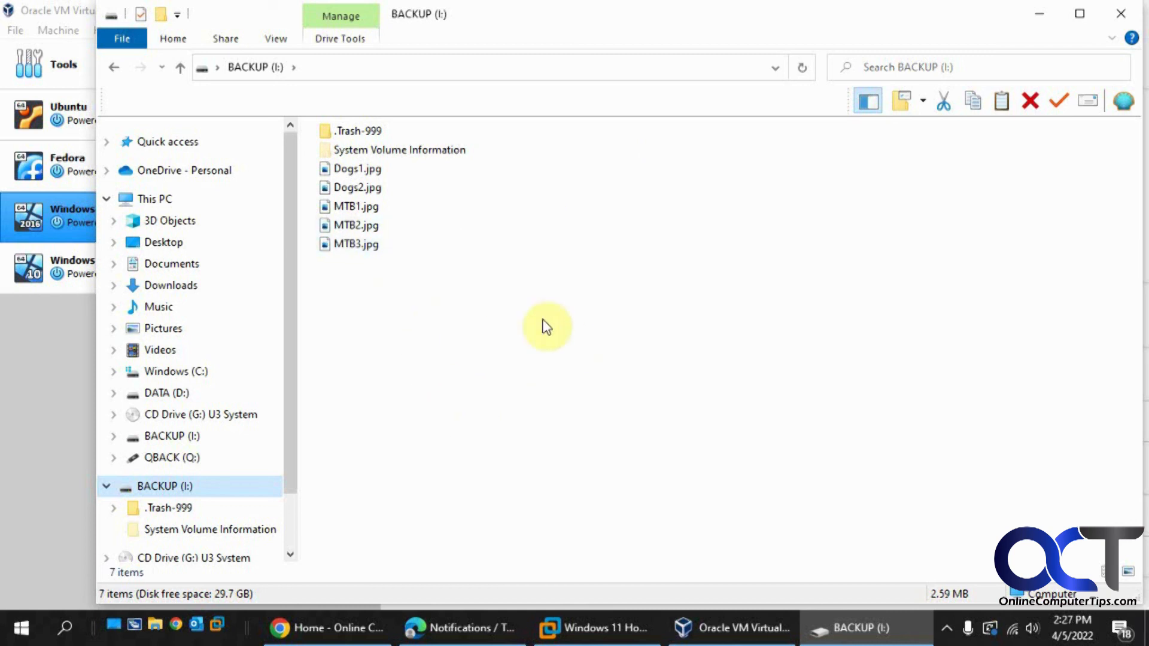
mouse_move(578, 408)
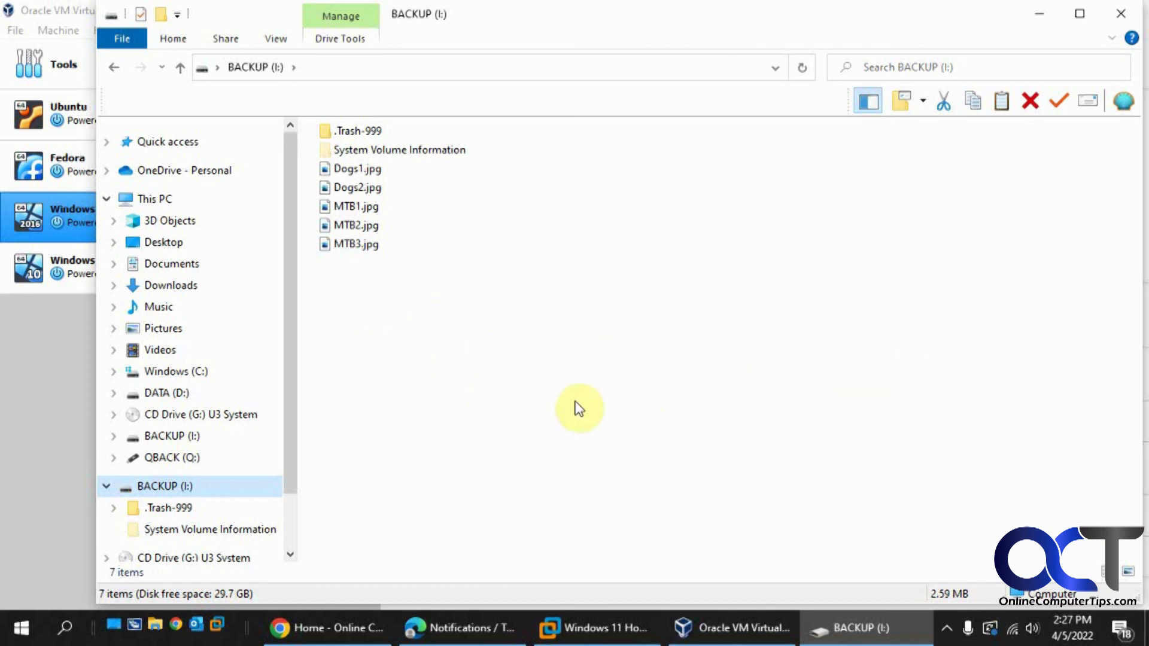
mouse_move(611, 321)
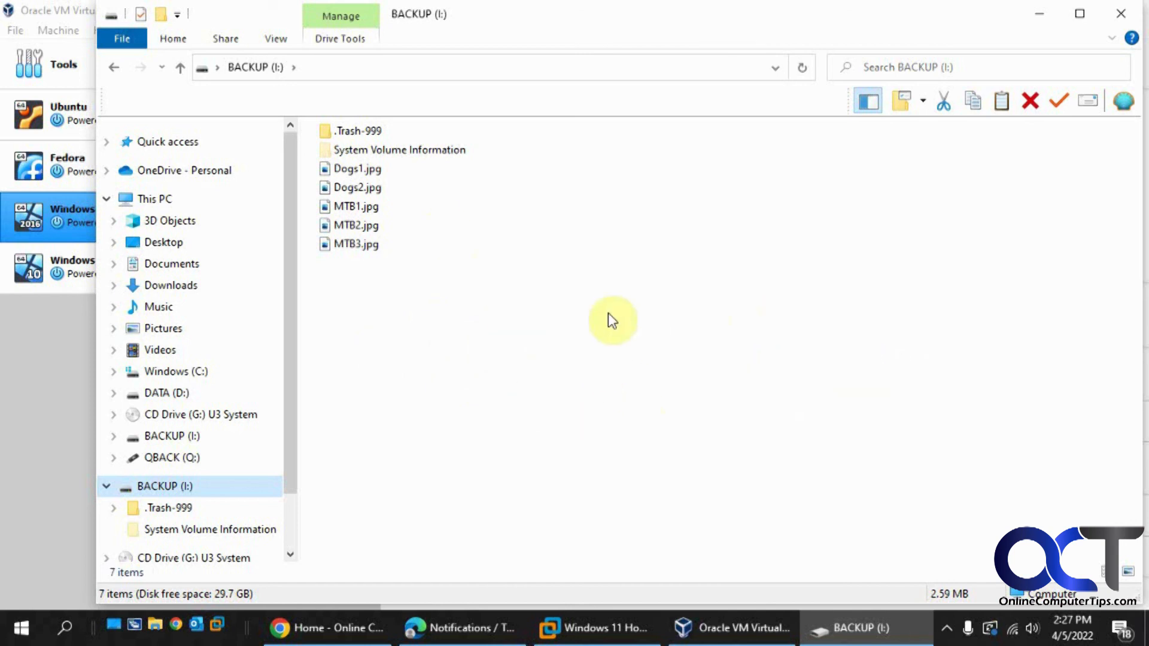
mouse_move(584, 303)
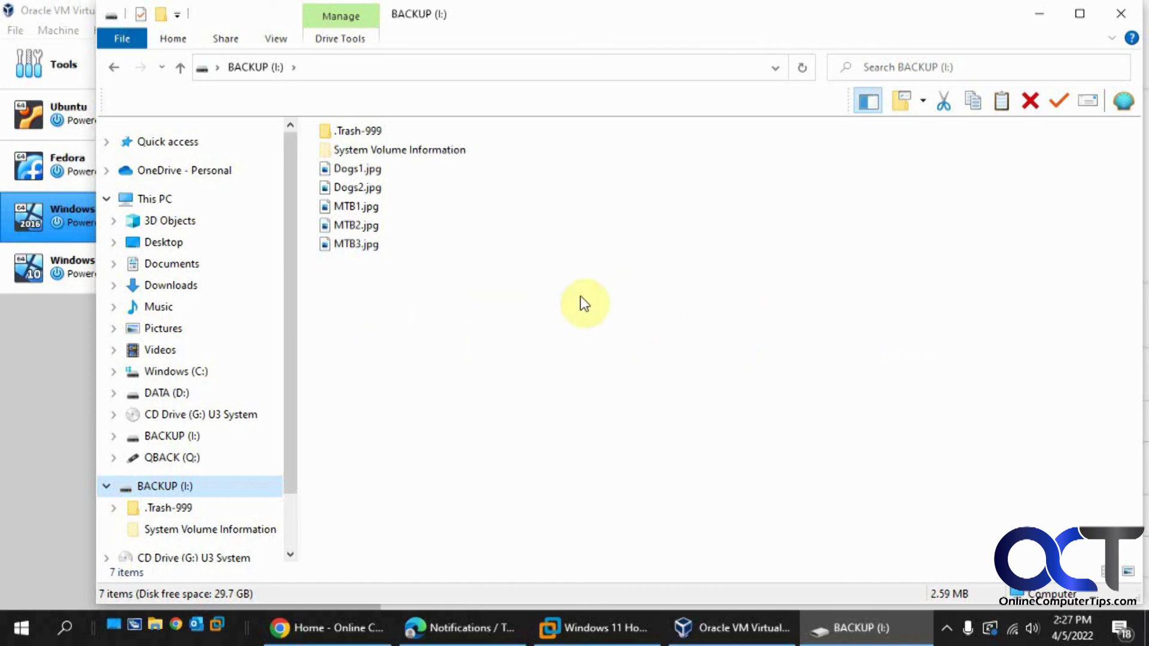